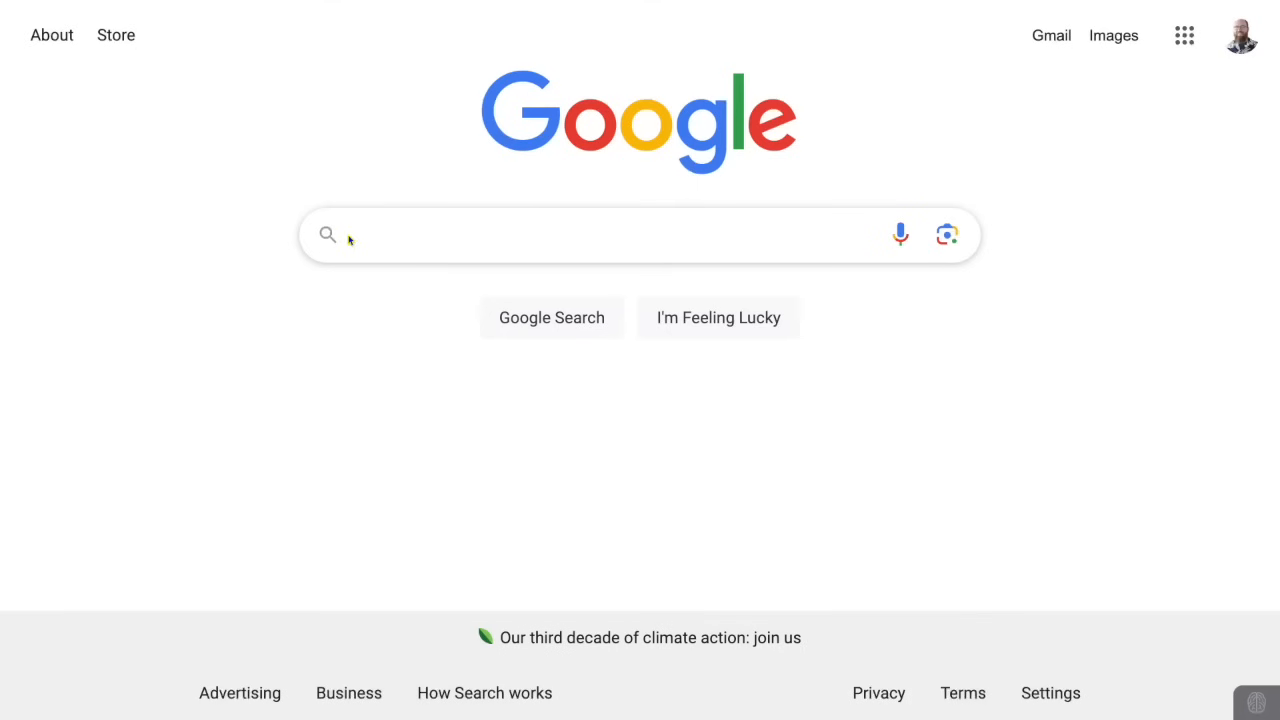
Search Google for 'openai api clients' and browse down the results toward ChatWizard.
{"action": "type", "text": "openai"}
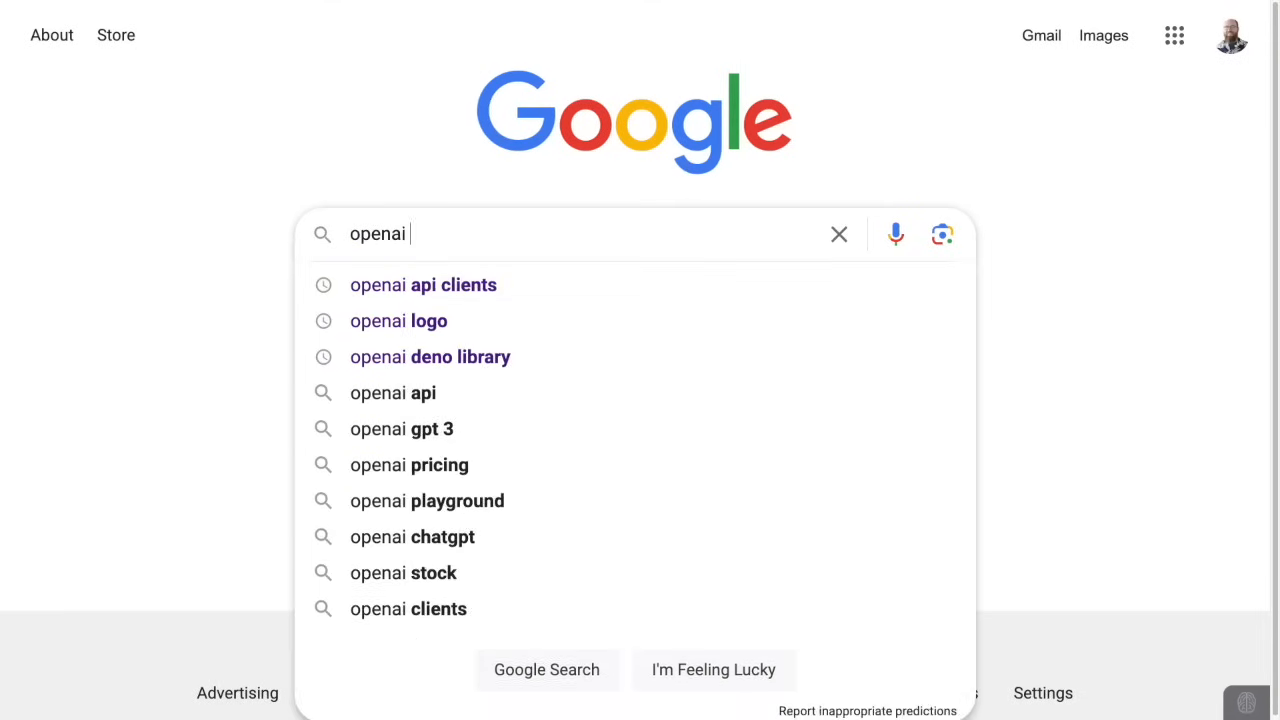
{"action": "left_click", "coordinate": [423, 285]}
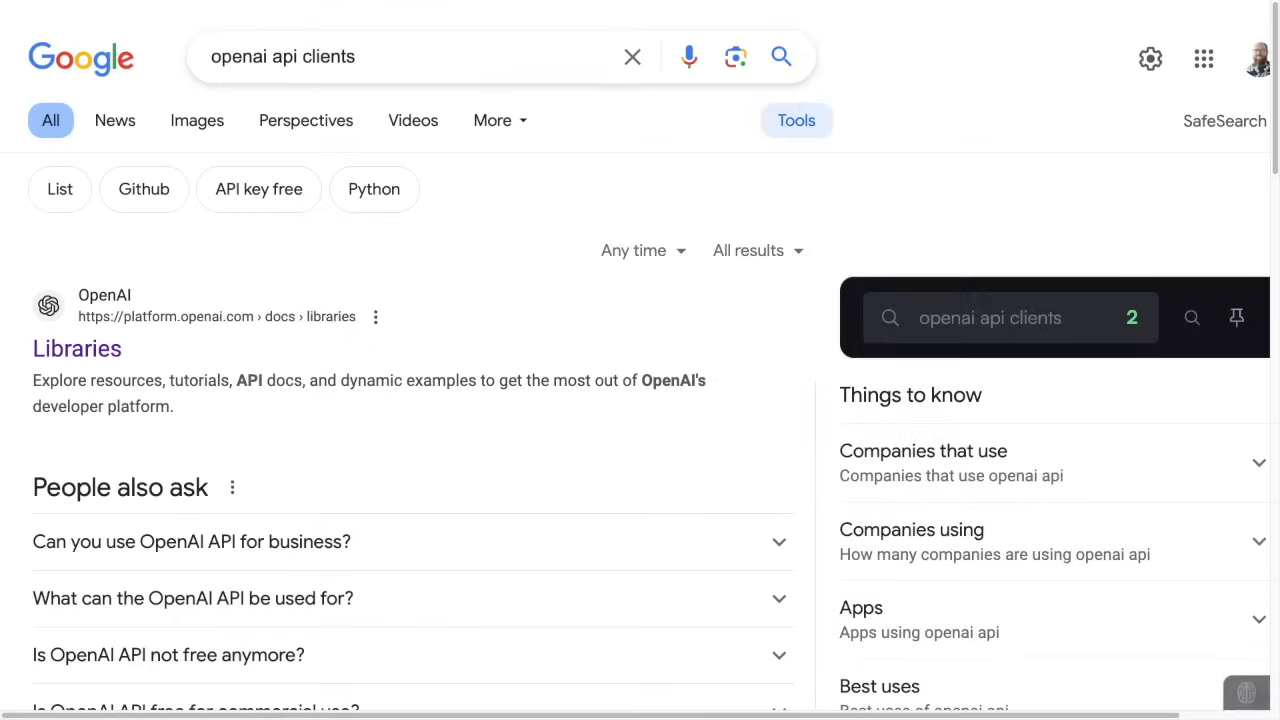
{"action": "scroll", "scroll_direction": "down", "scroll_amount": 3}
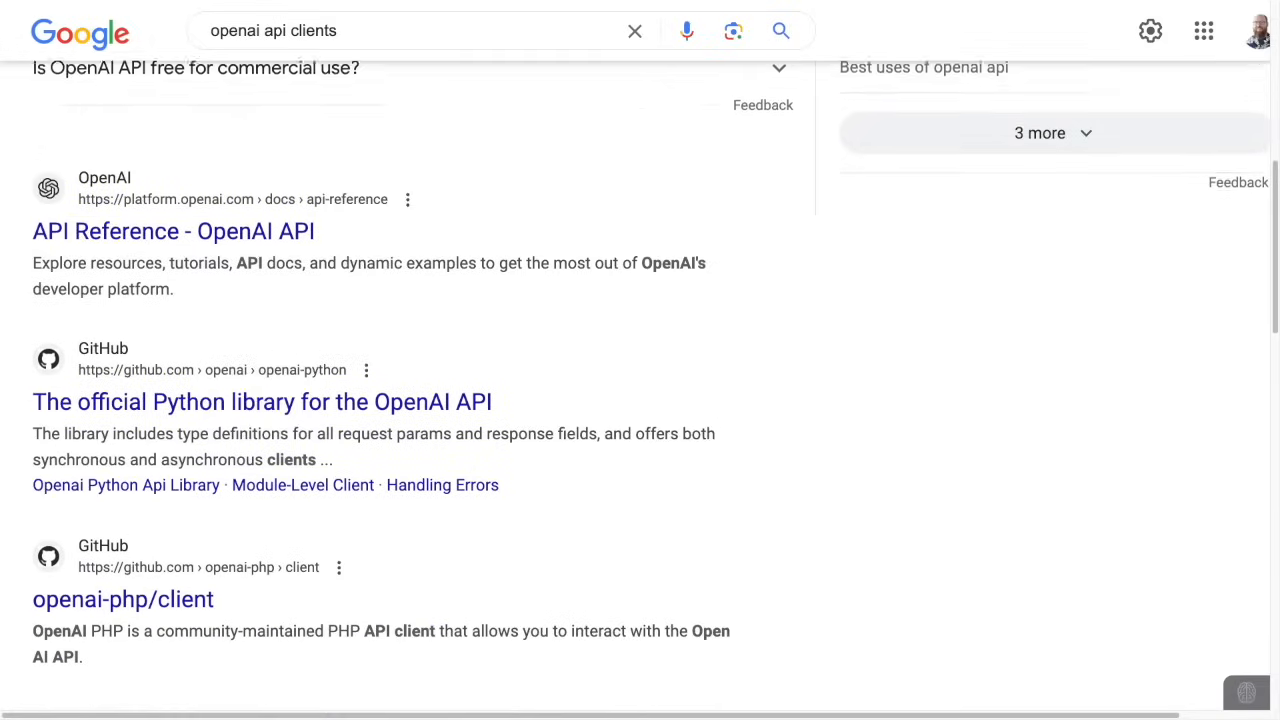
{"action": "scroll", "scroll_direction": "down", "scroll_amount": 3}
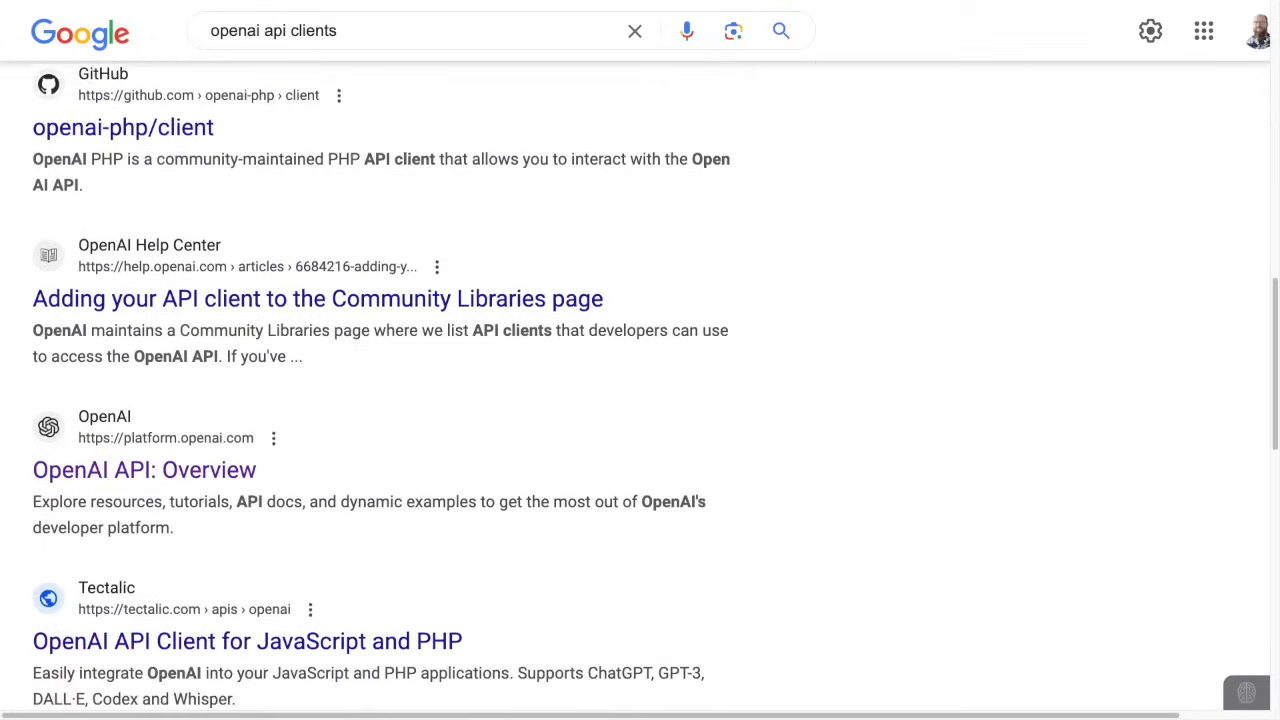
{"action": "scroll", "scroll_direction": "down", "scroll_amount": 3}
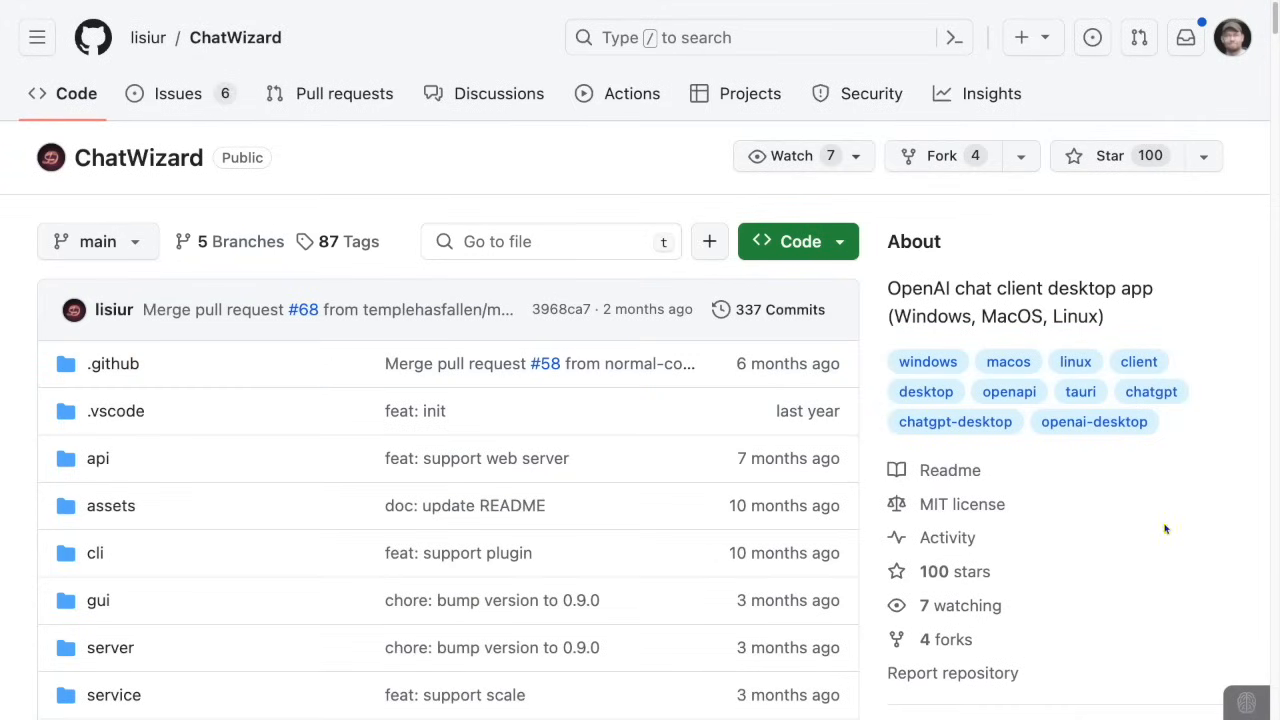
Scroll through the ChatWizard README describing the OpenAI desktop chat client.
{"action": "scroll", "scroll_direction": "down", "scroll_amount": 3}
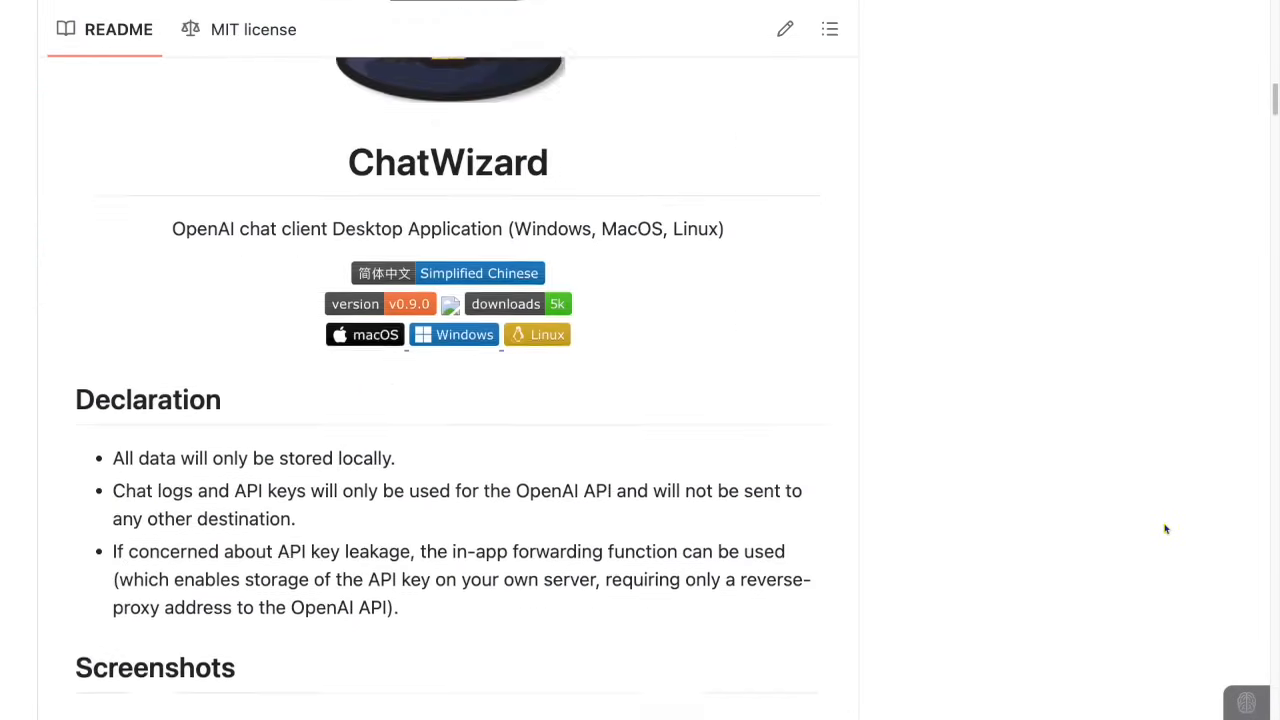
{"action": "scroll", "scroll_direction": "down", "scroll_amount": 3}
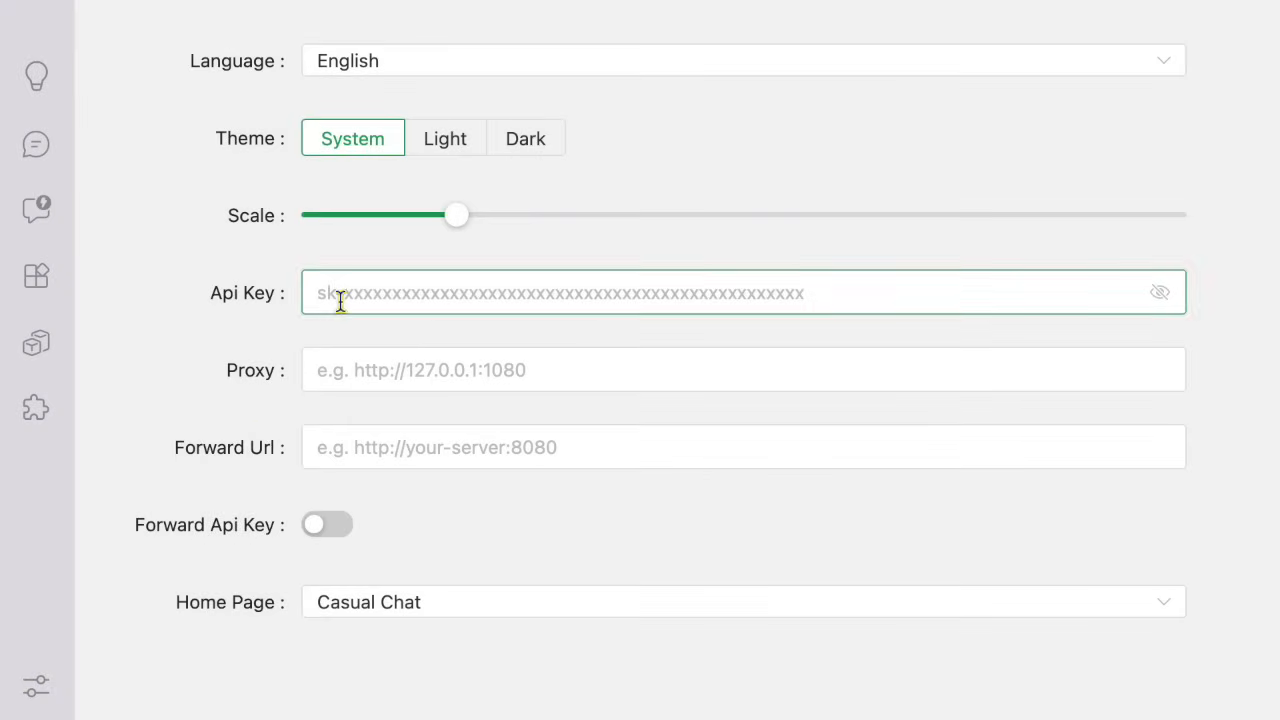
{"action": "left_click", "coordinate": [743, 447]}
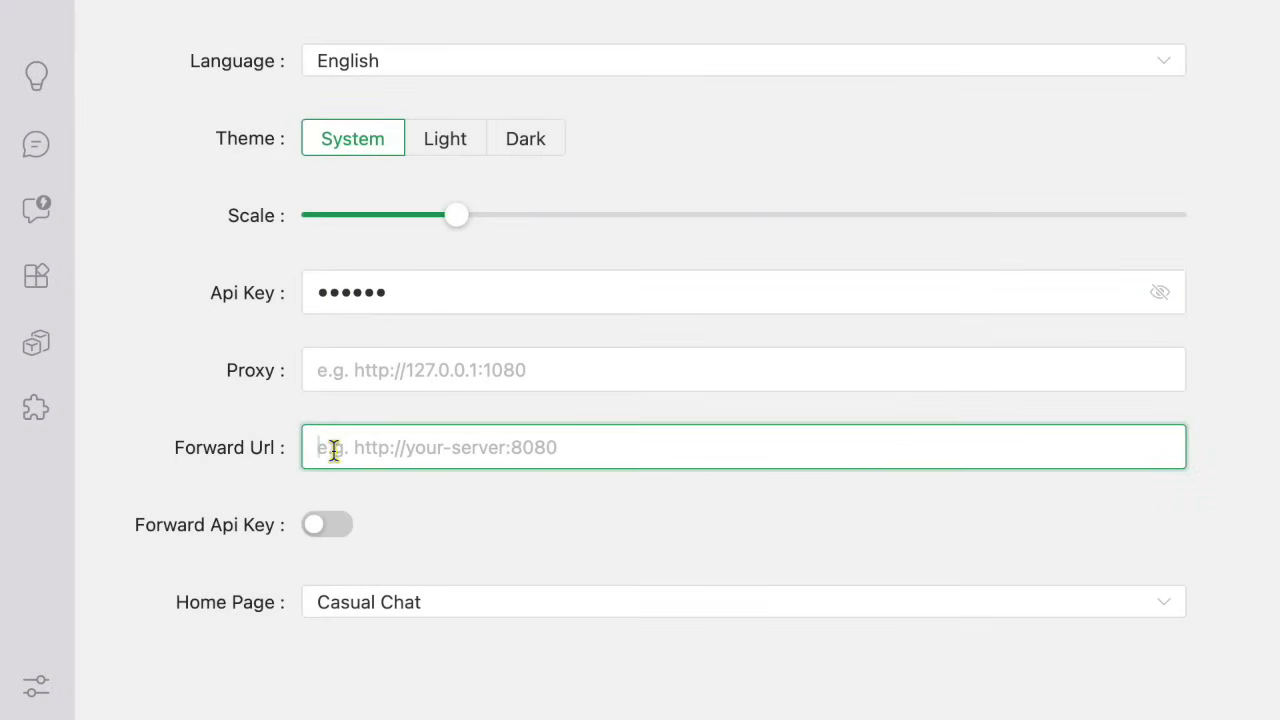
{"action": "type", "text": "http://localhost:11434"}
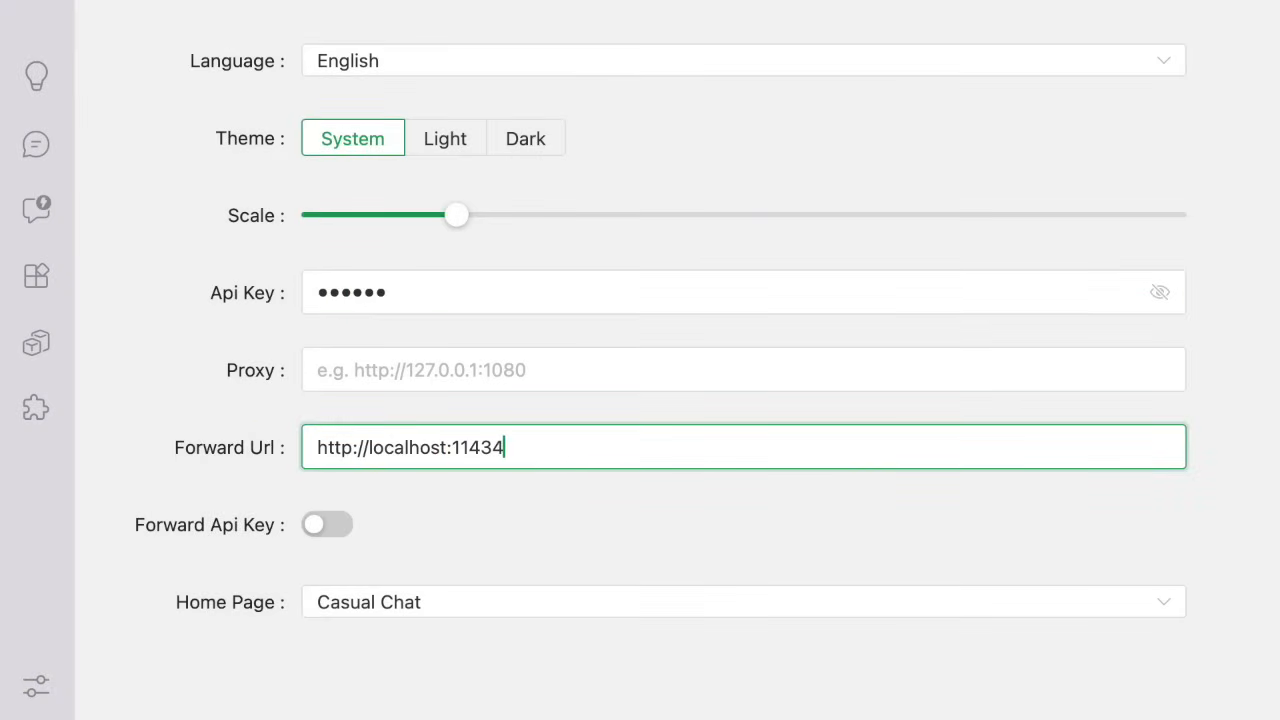
{"action": "type", "text": "/v1"}
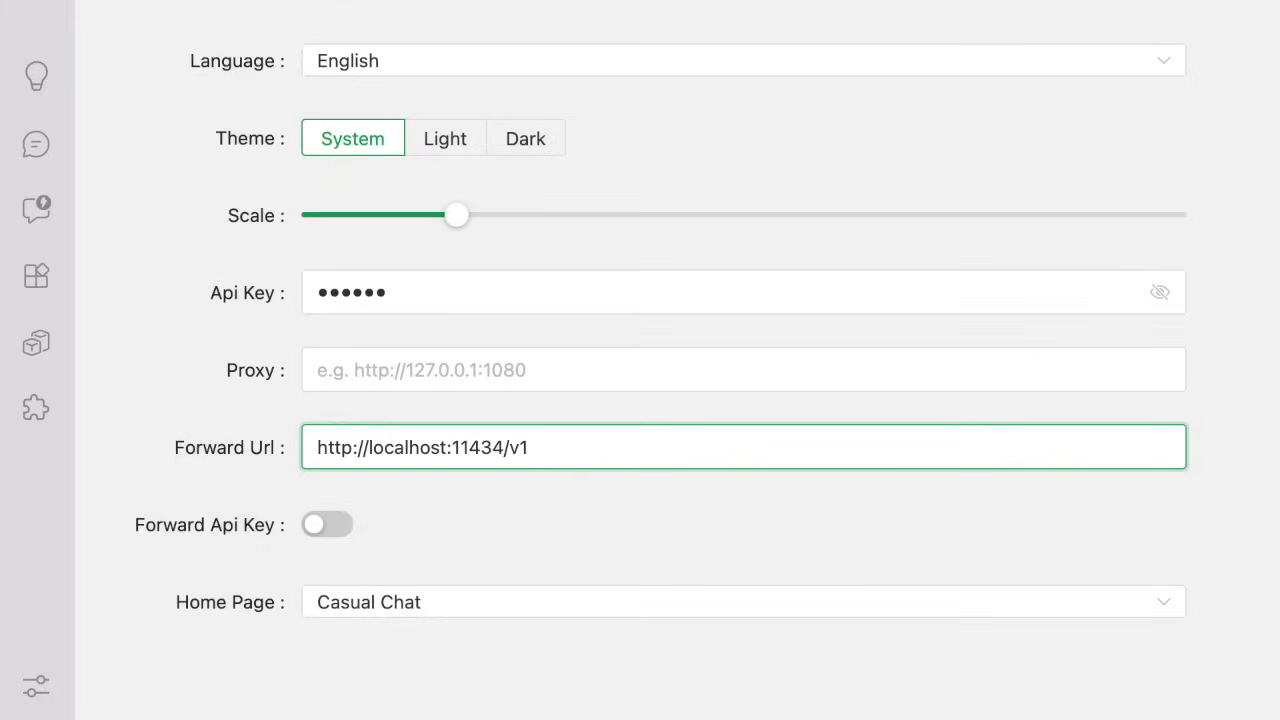
{"action": "left_click", "coordinate": [36, 76]}
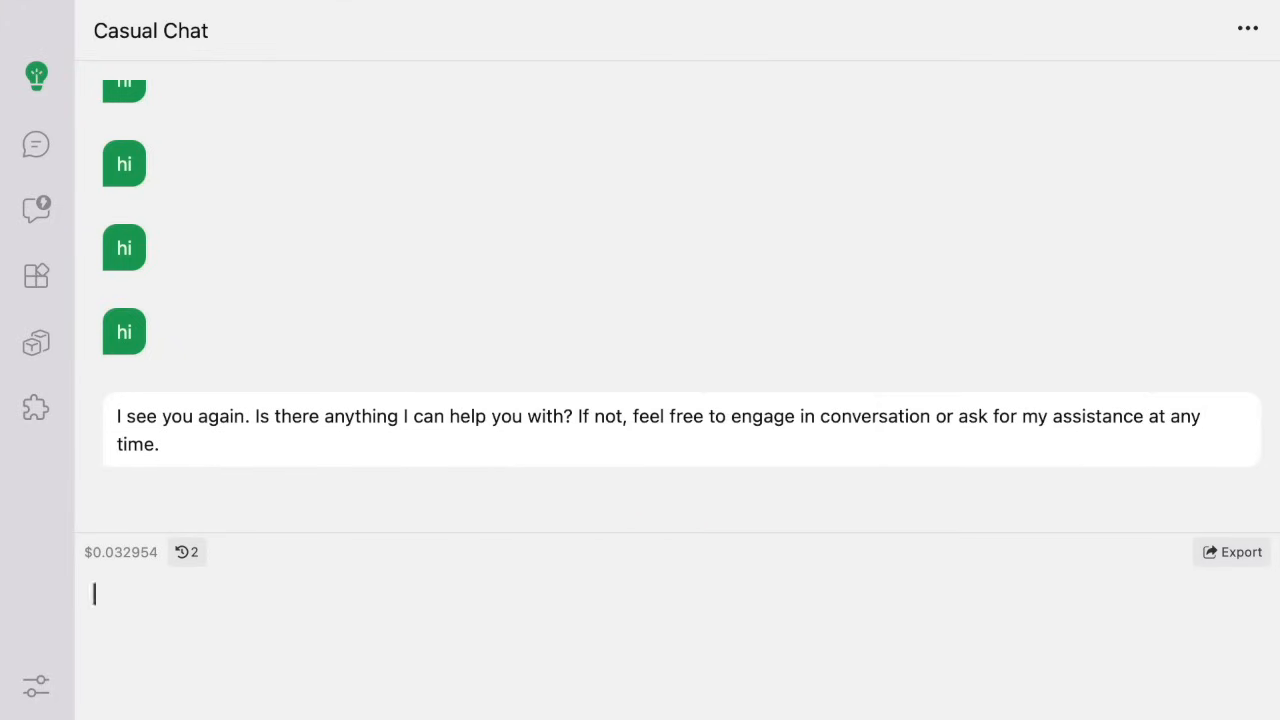
Add a new model named llama2 on the Models page and confirm it.
{"action": "left_click", "coordinate": [36, 343]}
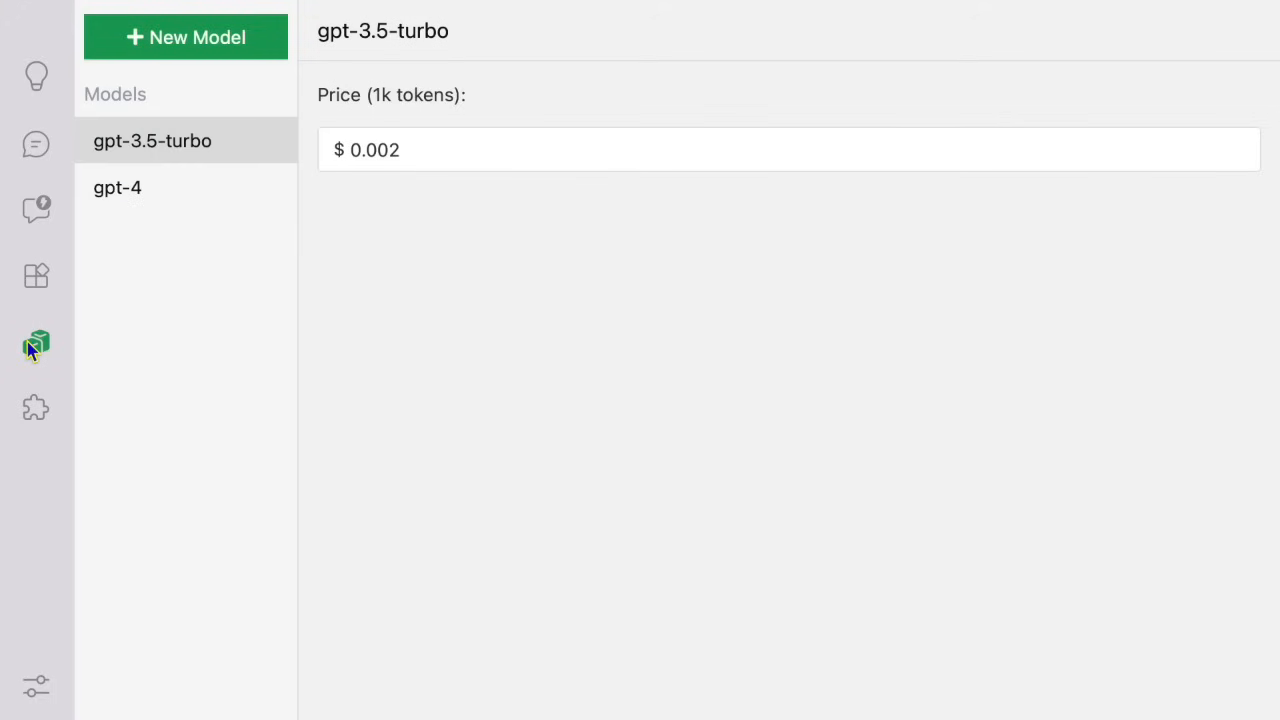
{"action": "left_click", "coordinate": [185, 37]}
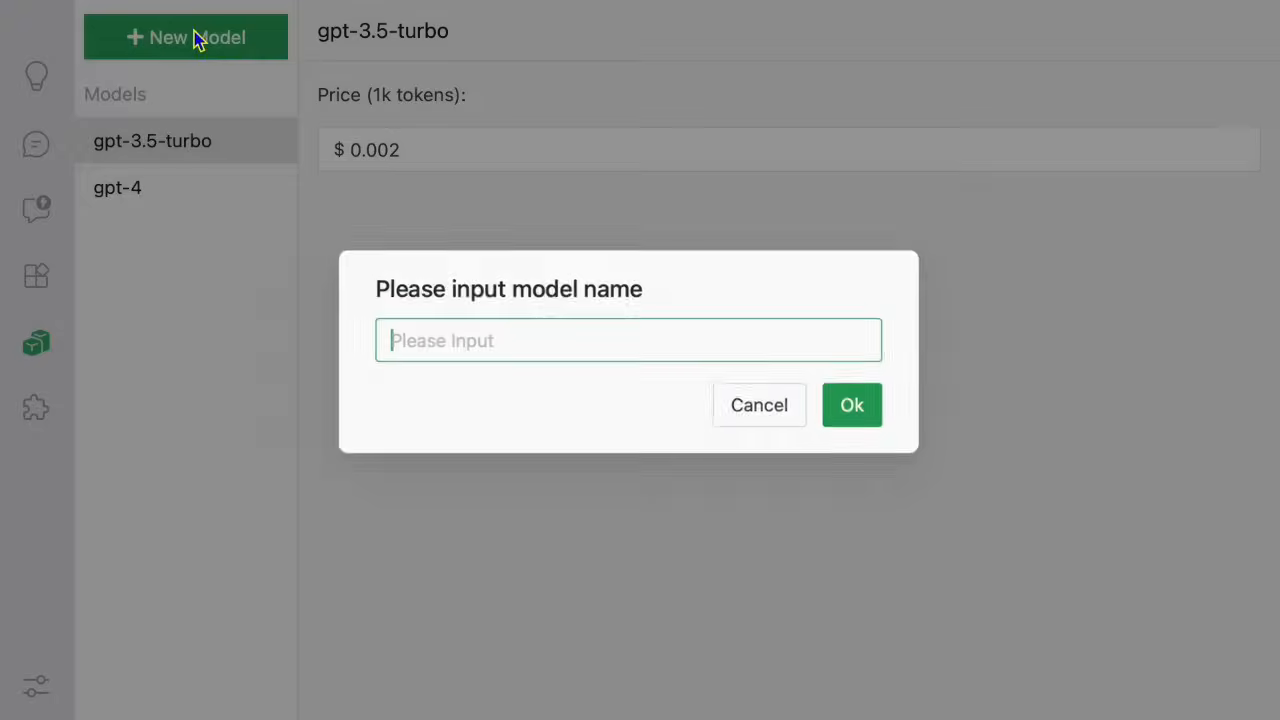
{"action": "type", "text": "llama2"}
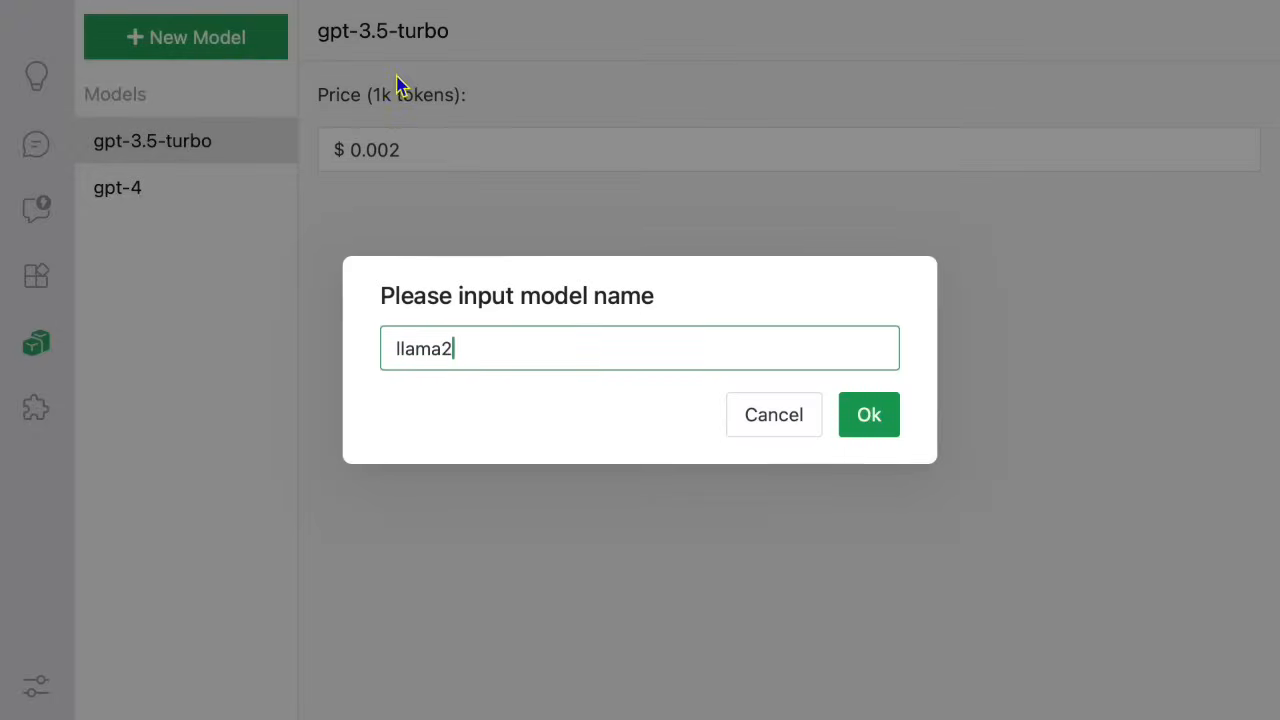
{"action": "left_click", "coordinate": [868, 414]}
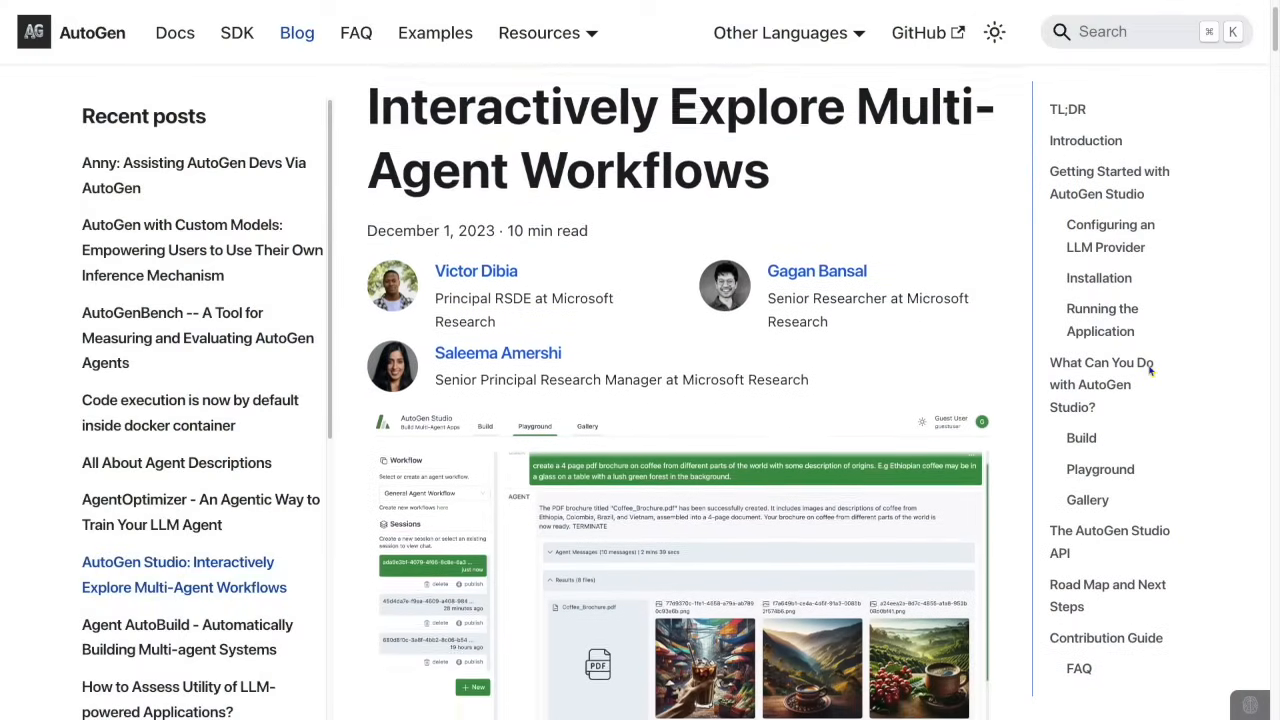
Scroll through the 'Interactively Explore Multi-Agent Workflows' blog post.
{"action": "scroll", "scroll_direction": "down", "scroll_amount": 3}
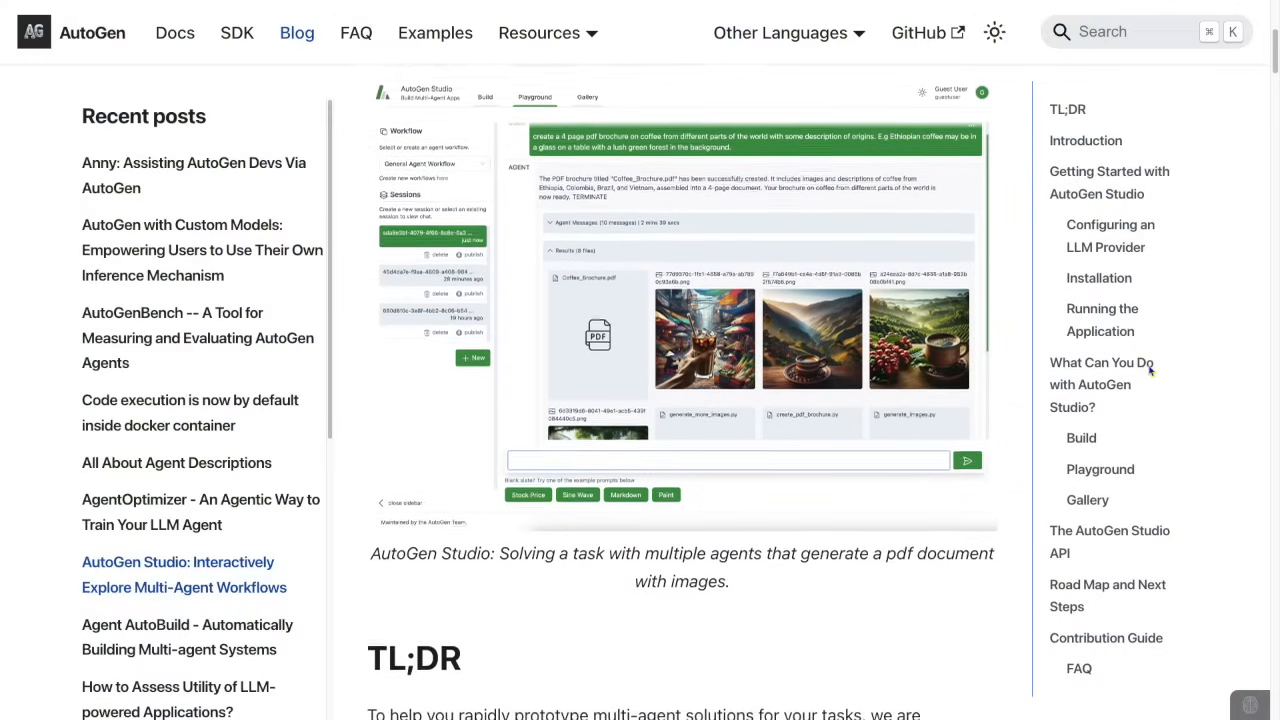
{"action": "scroll", "scroll_direction": "down", "scroll_amount": 3}
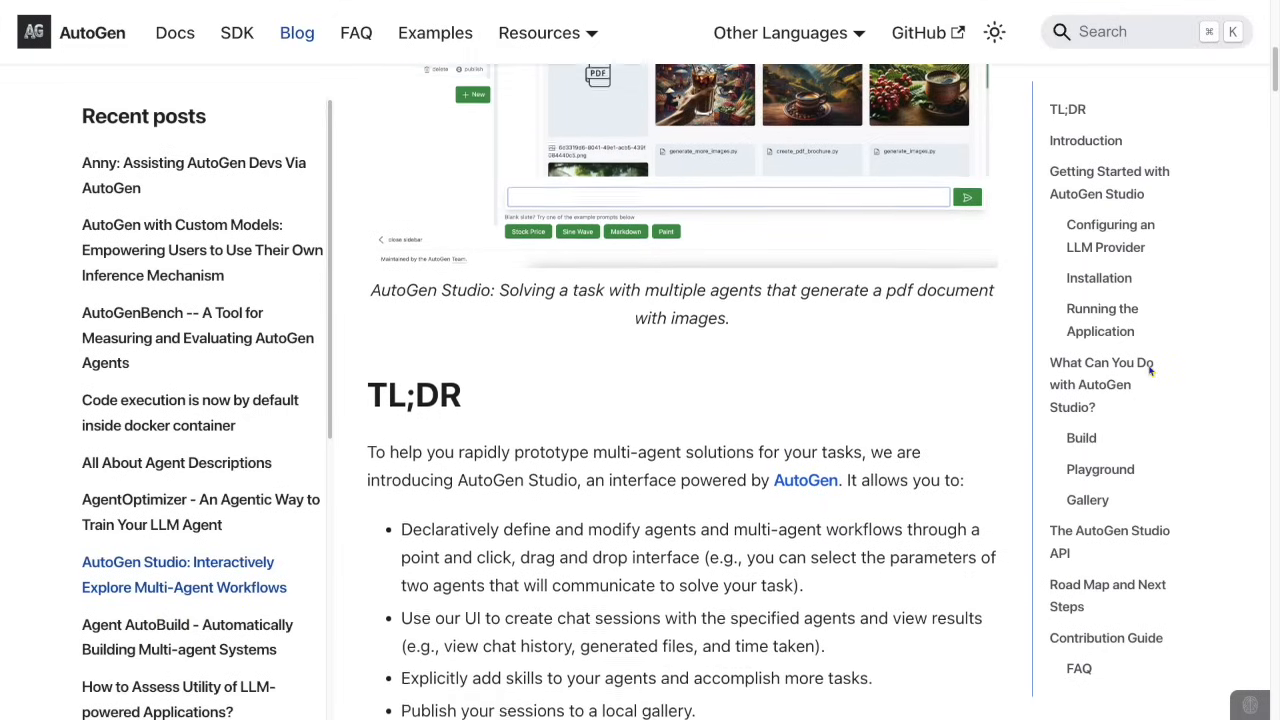
{"action": "scroll", "scroll_direction": "down", "scroll_amount": 3}
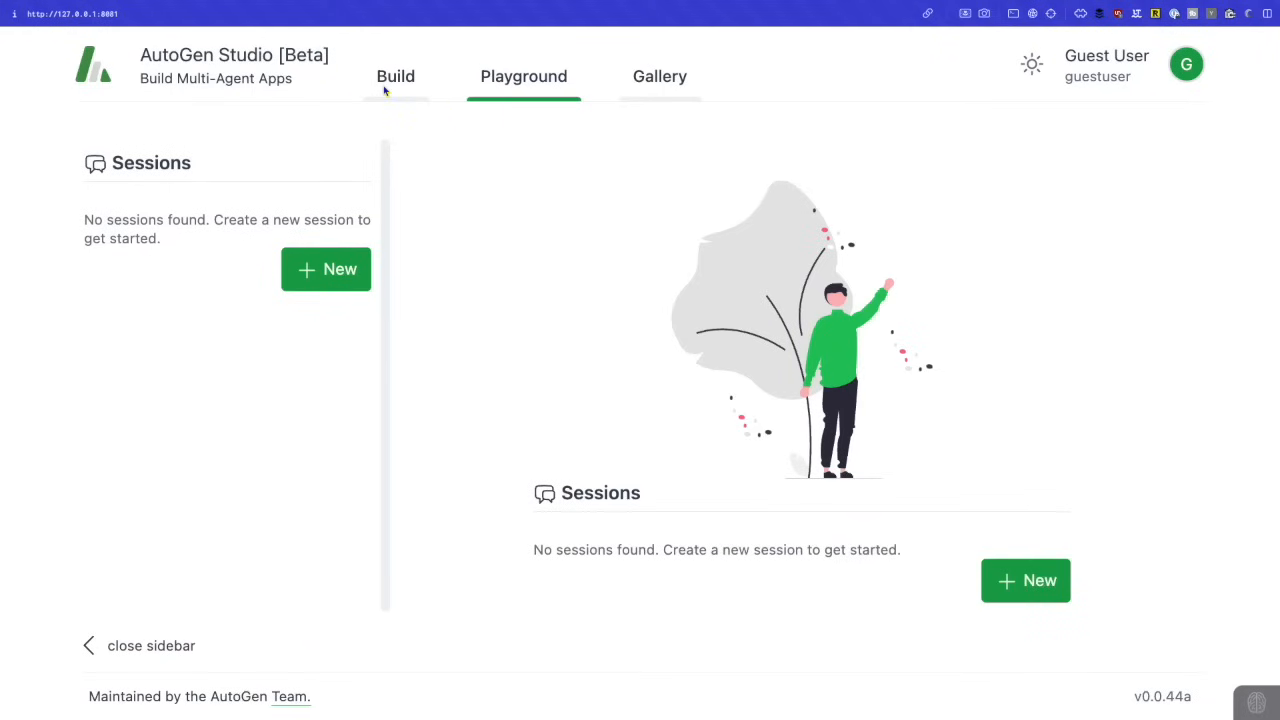
Give dolphin-mistral a localhost:11434 base URL and 'Dolphin Mistral' description, then test it.
{"action": "left_click", "coordinate": [395, 76]}
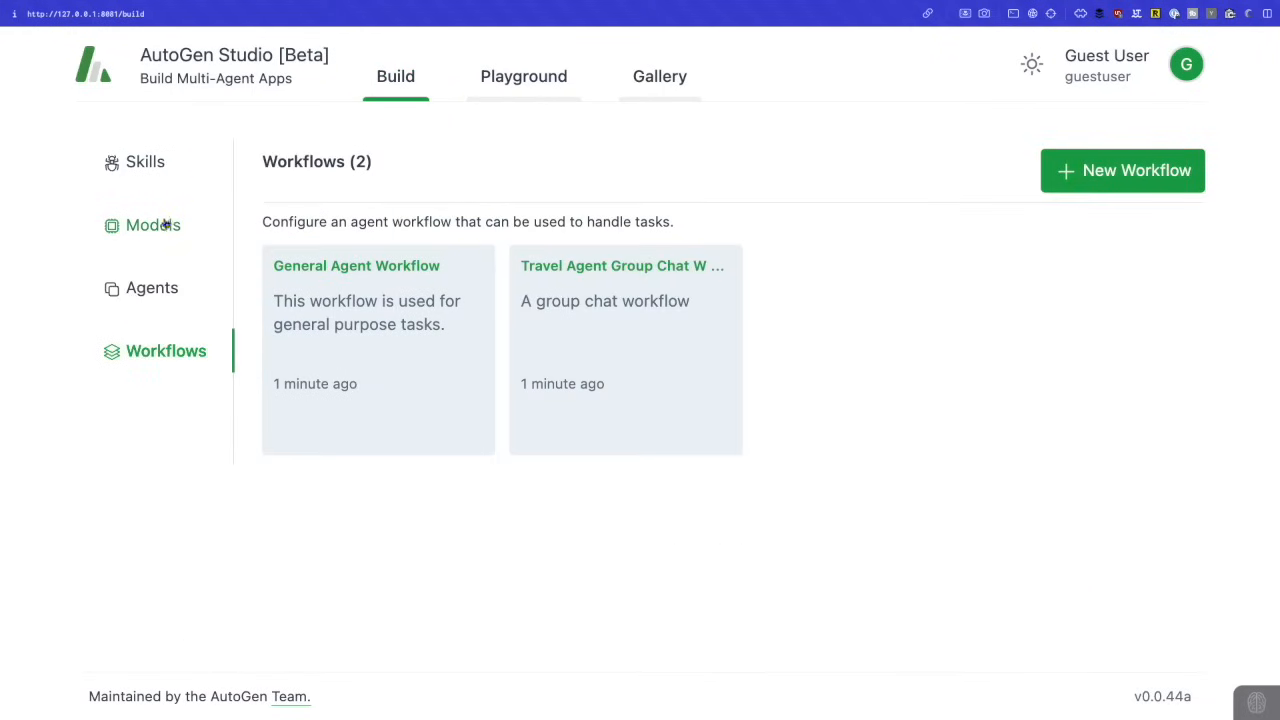
{"action": "left_click", "coordinate": [153, 224]}
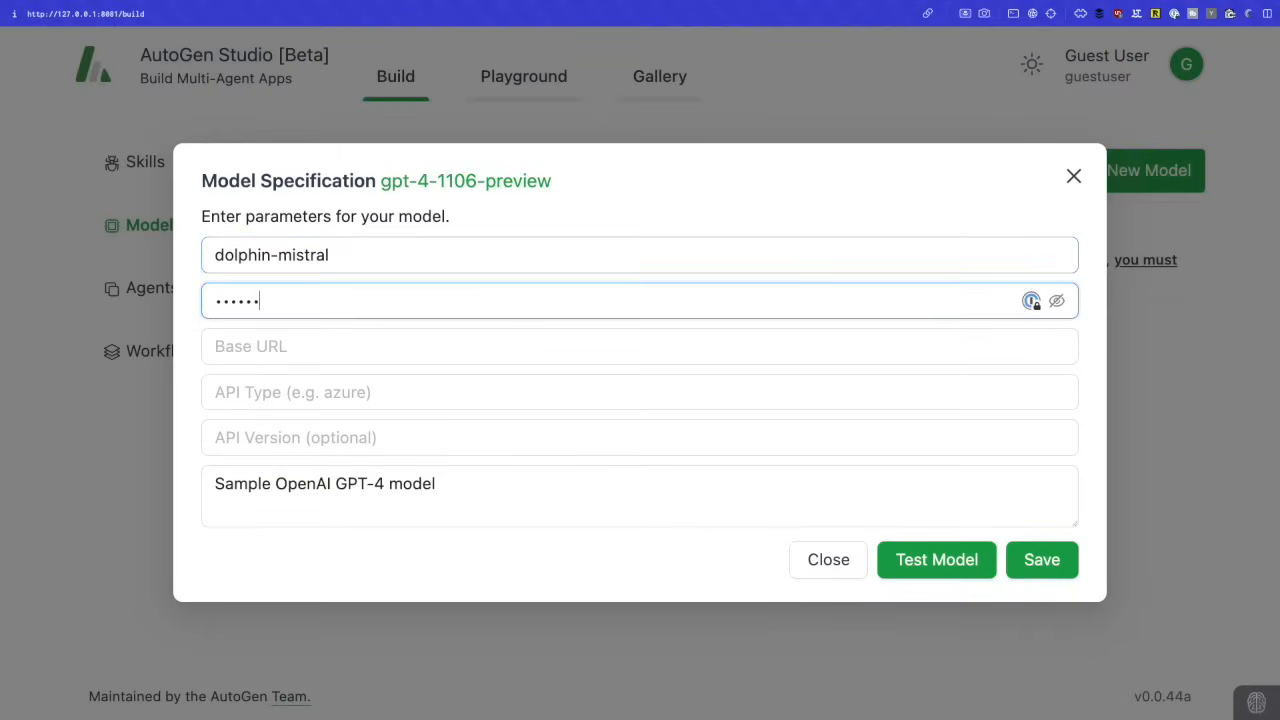
{"action": "type", "text": "http://localhost"}
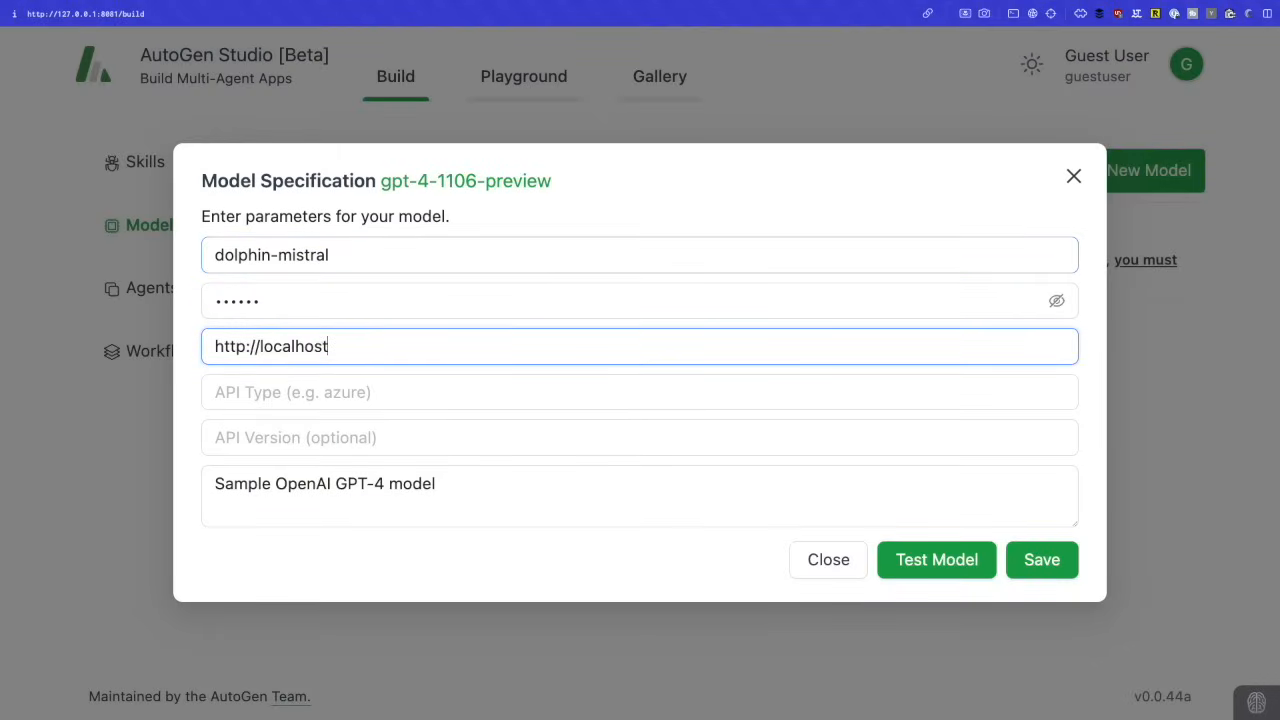
{"action": "type", "text": ":11434"}
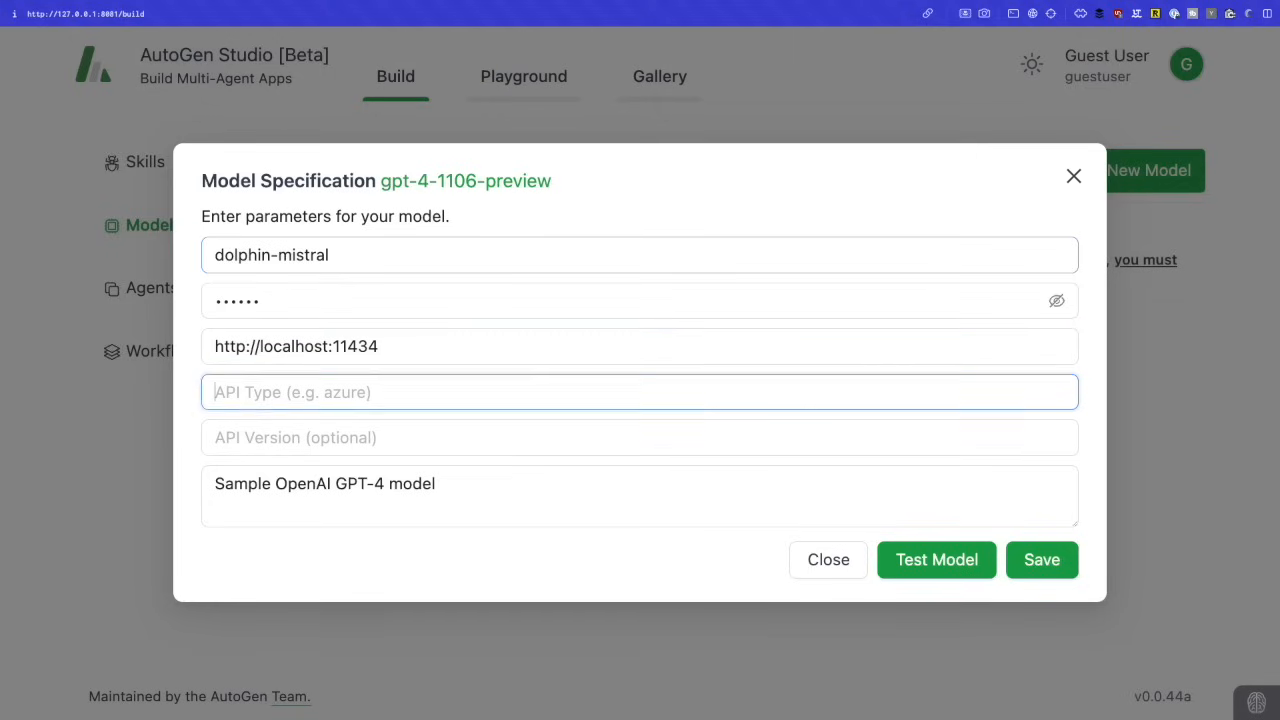
{"action": "left_click", "coordinate": [640, 496]}
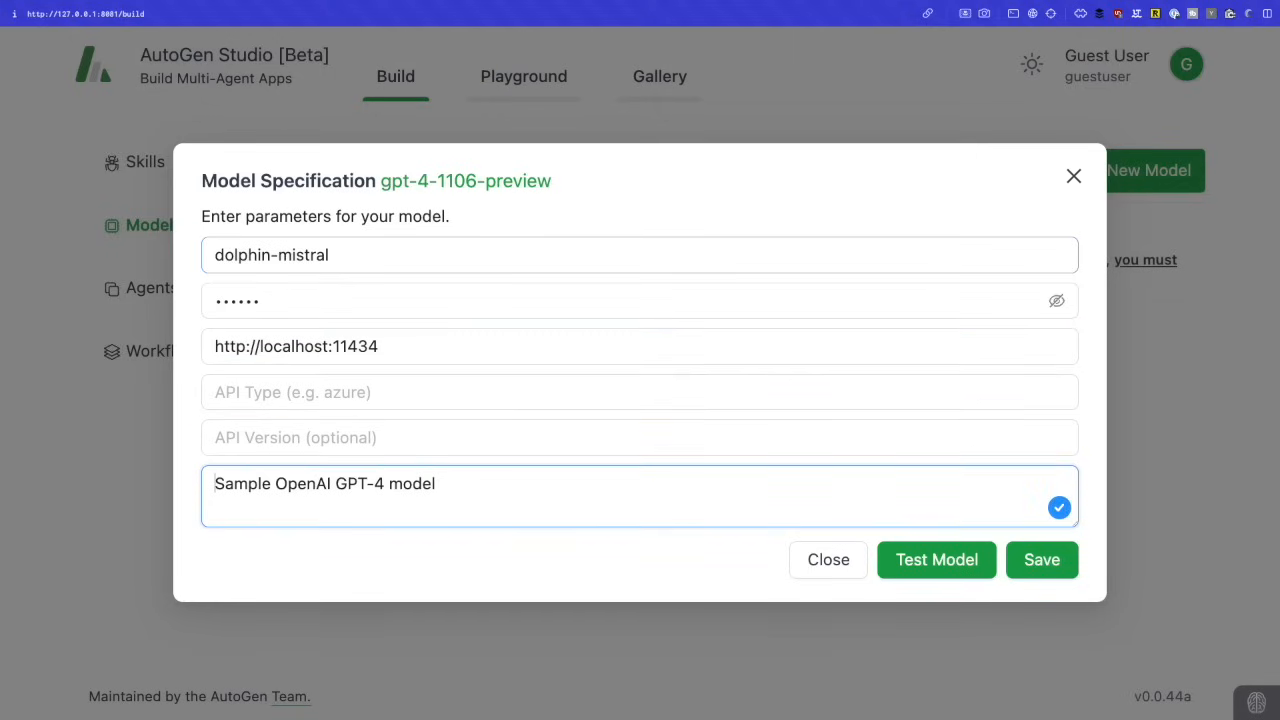
{"action": "type", "text": "Do"}
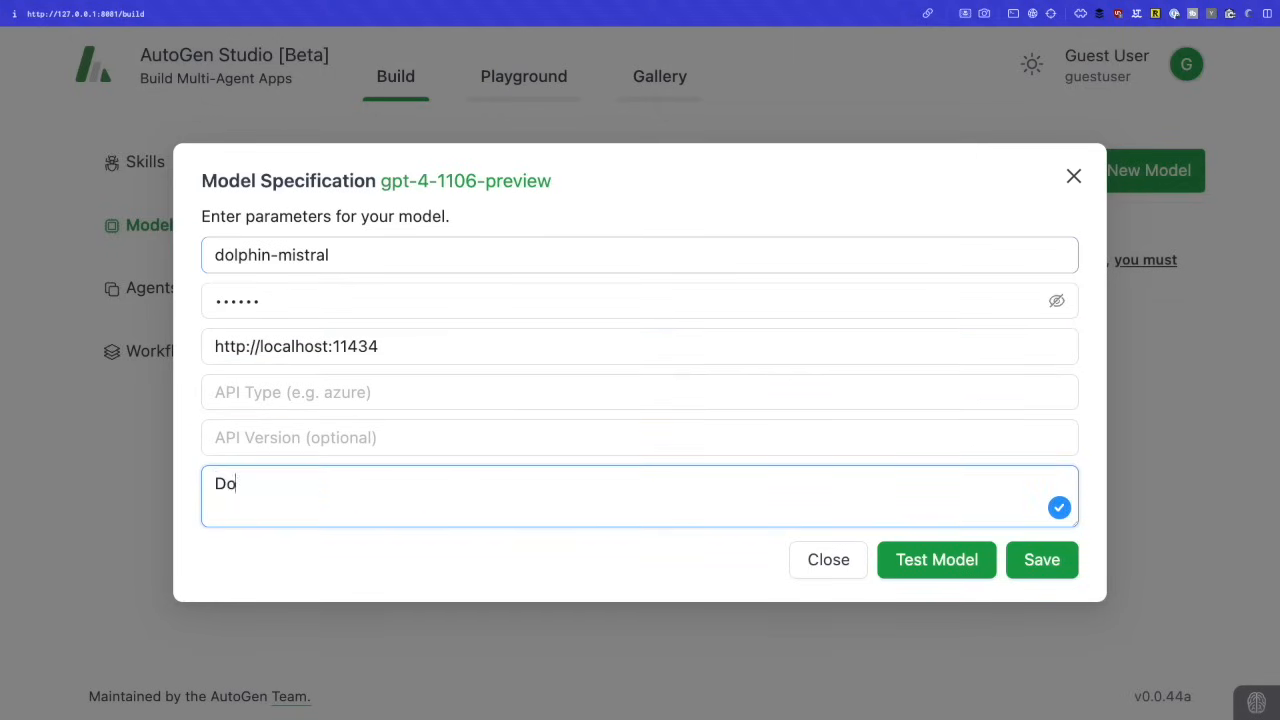
{"action": "type", "text": "Dolphin Mistral"}
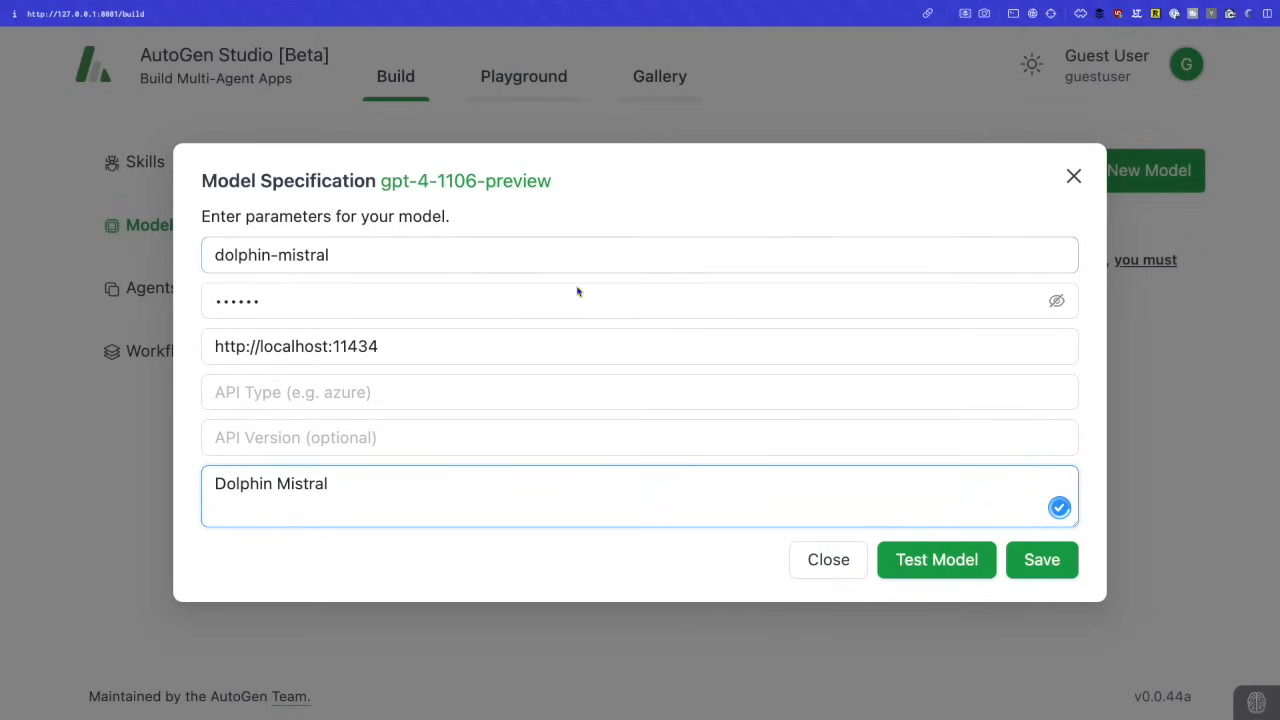
{"action": "left_click", "coordinate": [936, 559]}
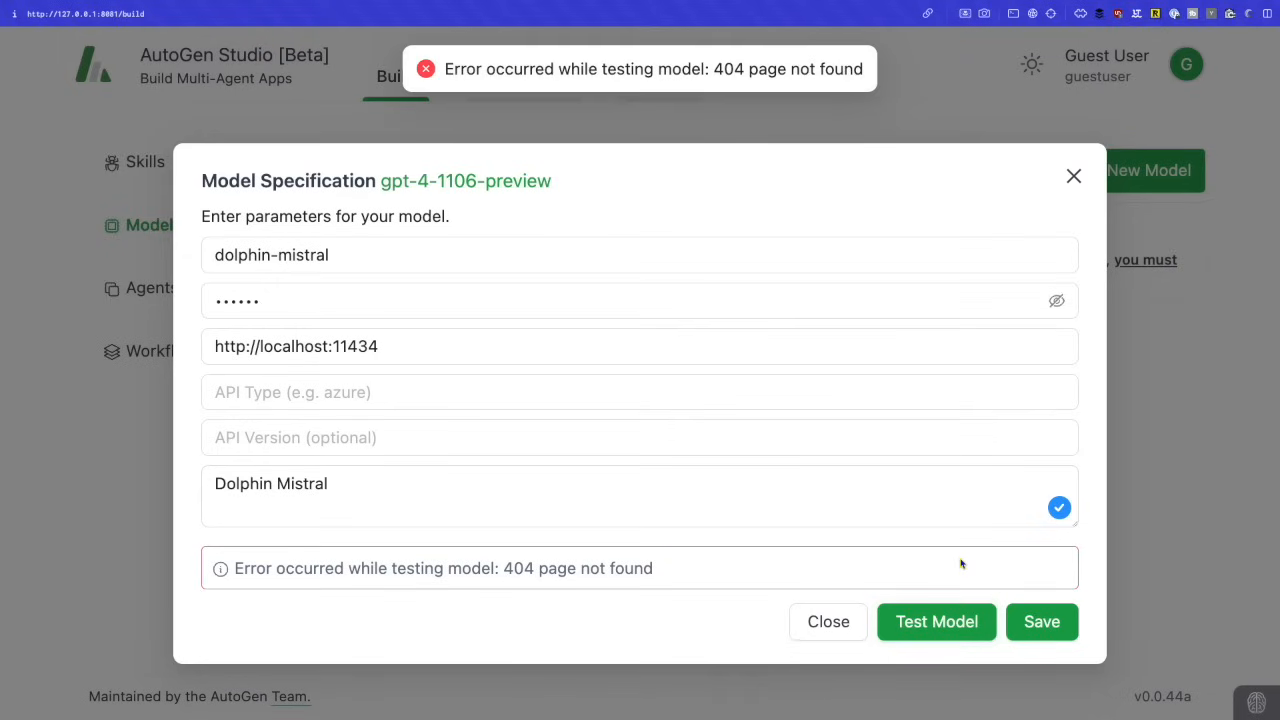
{"action": "mouse_move", "coordinate": [960, 570]}
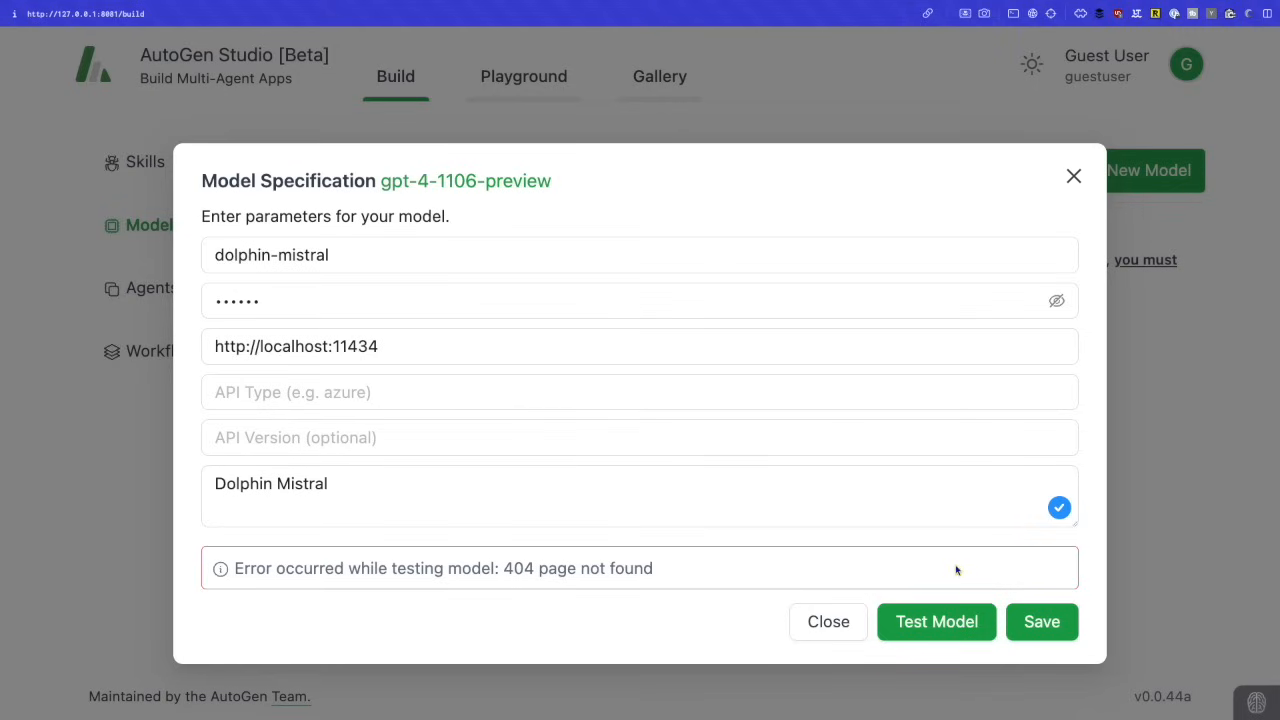
After the 404 error, append /v1 to the base URL and retest the model.
{"action": "type", "text": "/v1"}
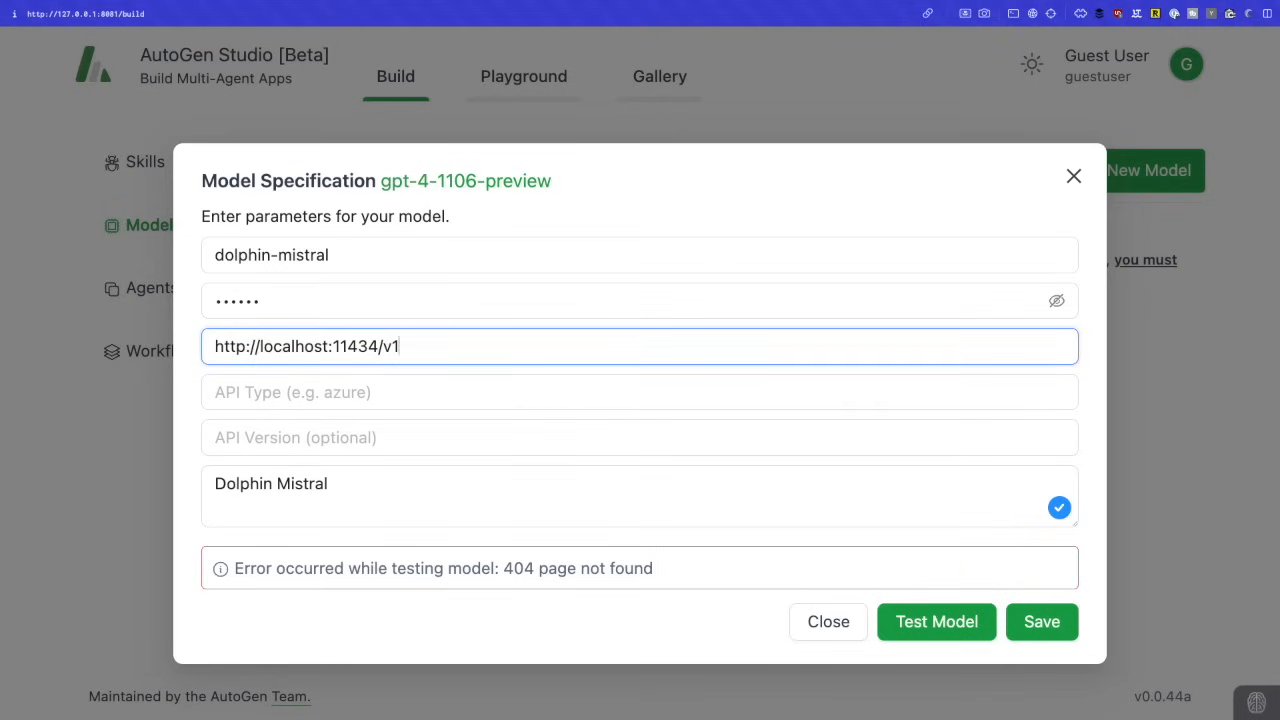
{"action": "left_click", "coordinate": [936, 621]}
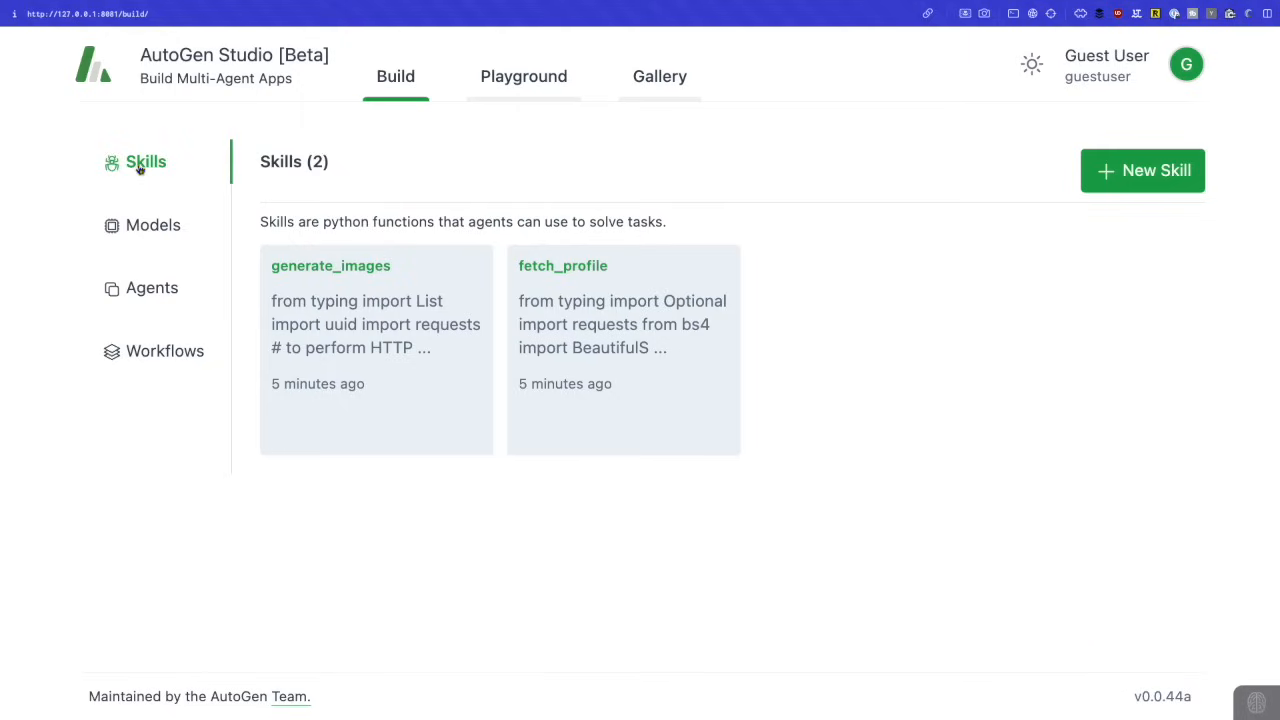
{"action": "mouse_move", "coordinate": [335, 278]}
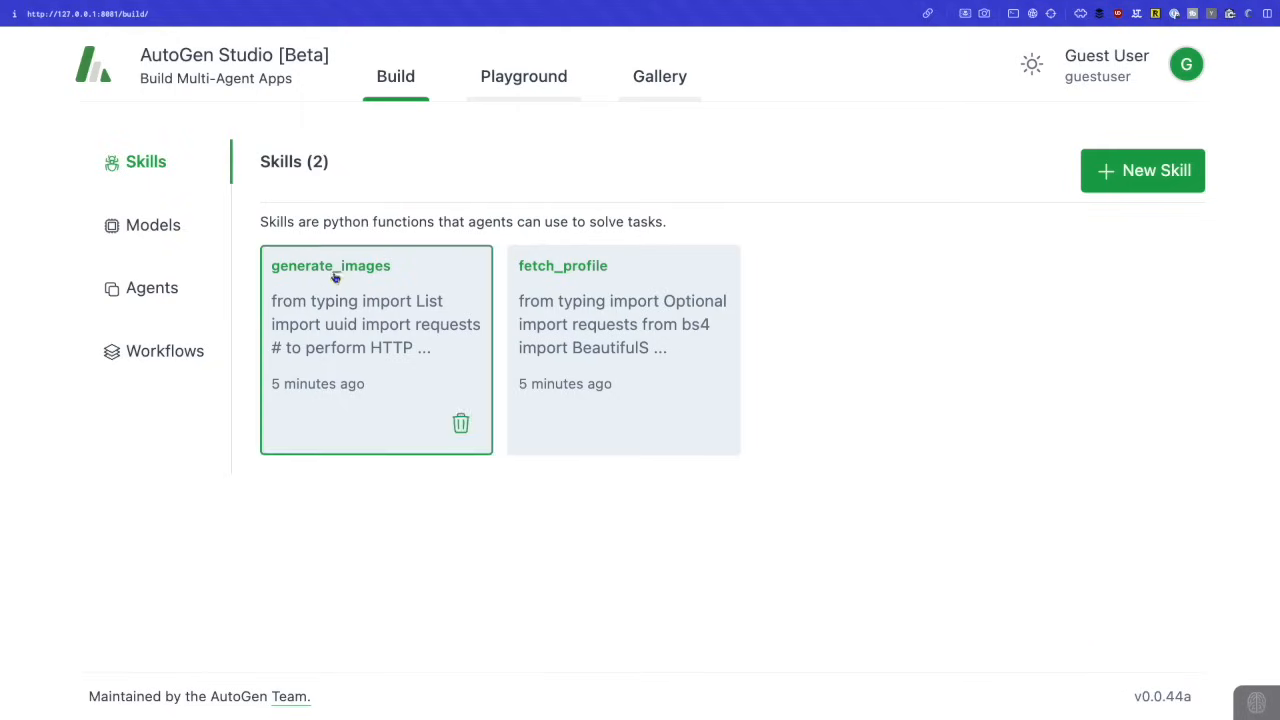
Review the generate_images skill code, then the primary_assistant agent's settings.
{"action": "left_click", "coordinate": [331, 265]}
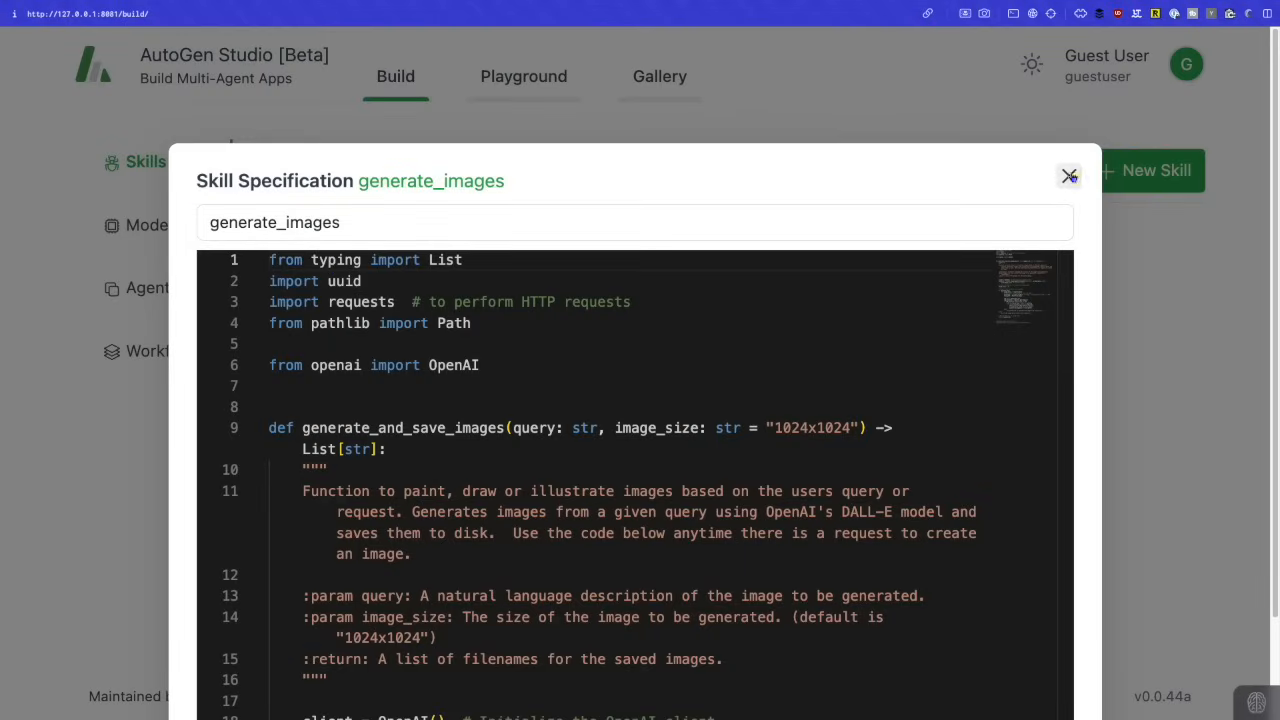
{"action": "left_click", "coordinate": [1068, 176]}
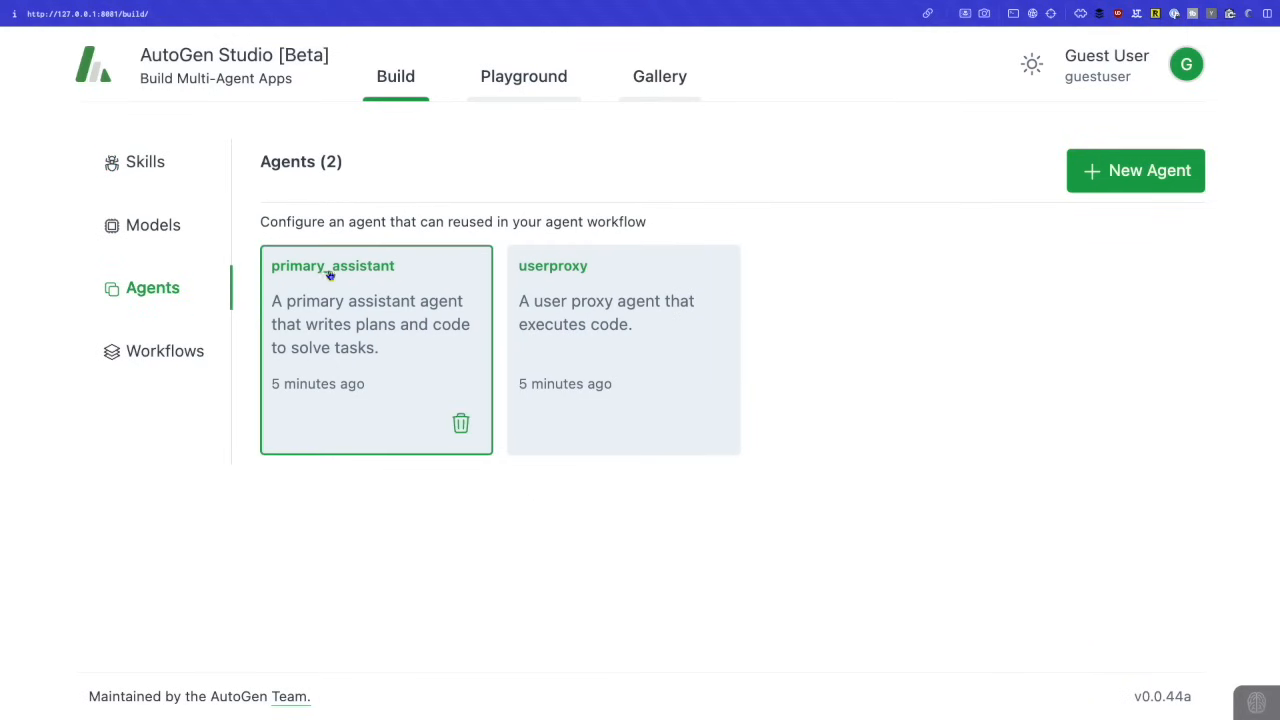
{"action": "left_click", "coordinate": [332, 265]}
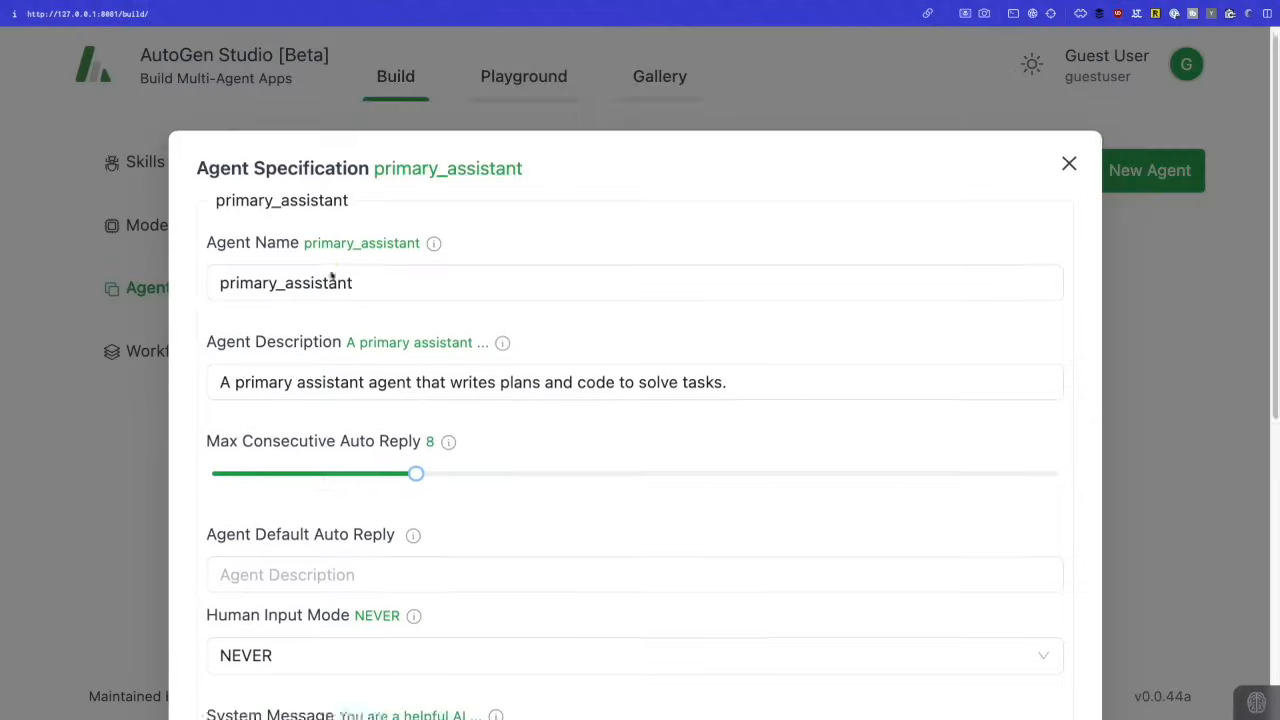
{"action": "scroll", "scroll_direction": "down", "scroll_amount": 3}
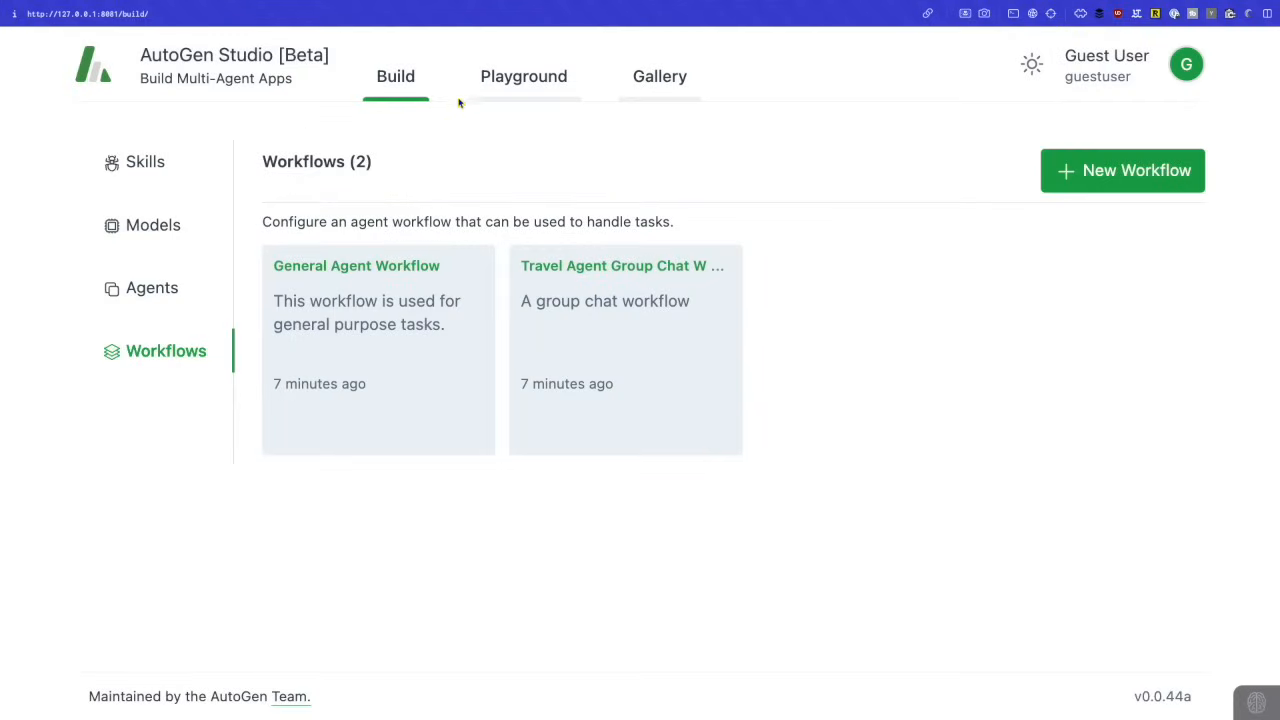
Create a Playground session with General Agent Workflow and start a message to it.
{"action": "left_click", "coordinate": [523, 76]}
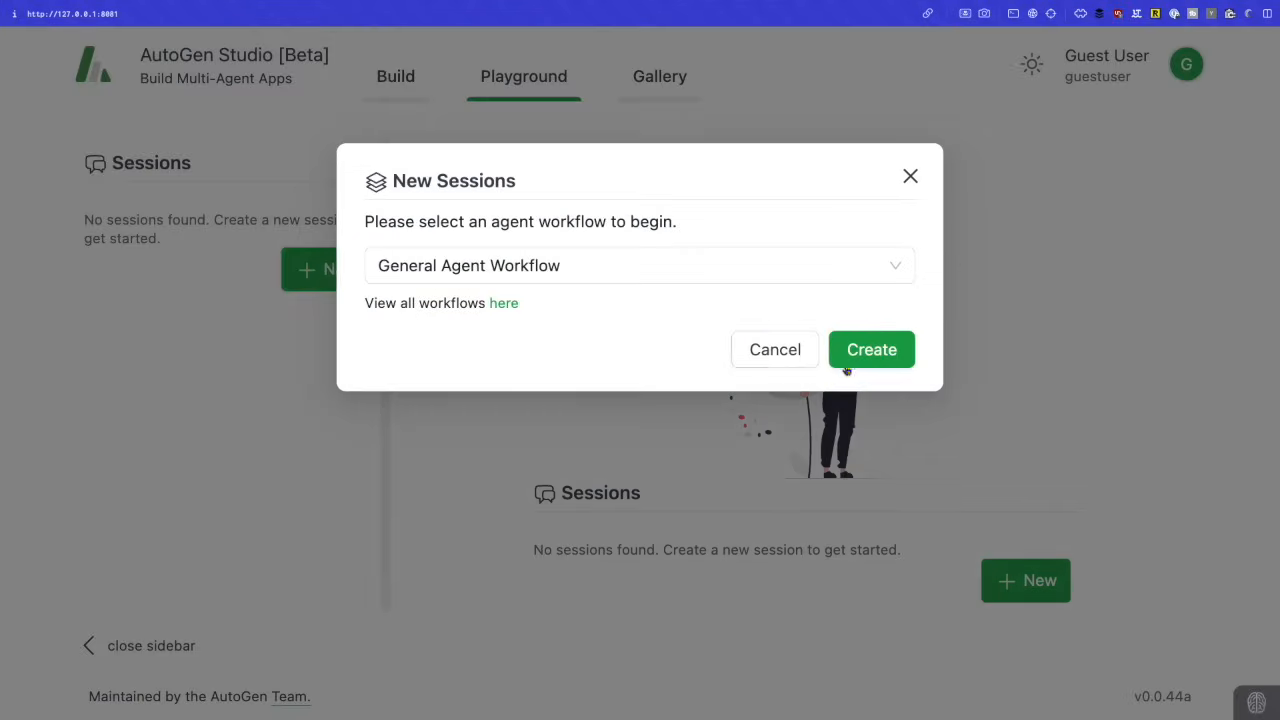
{"action": "left_click", "coordinate": [871, 349]}
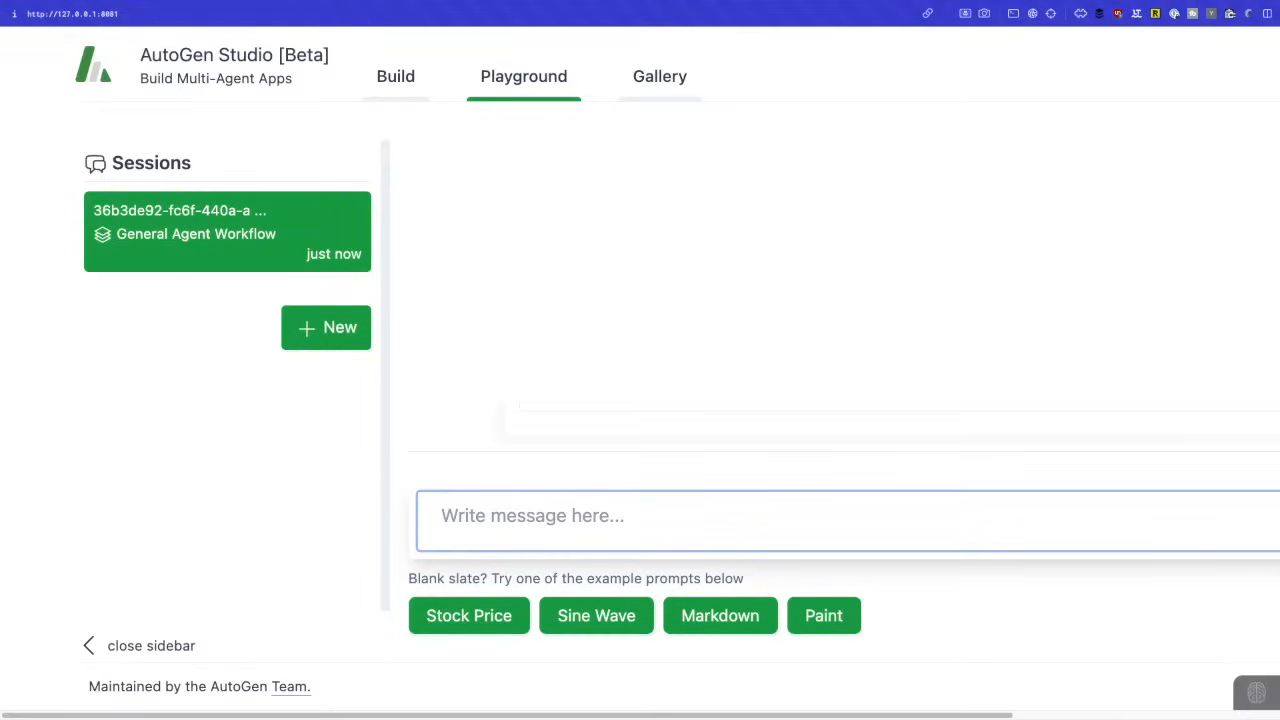
{"action": "mouse_move", "coordinate": [702, 558]}
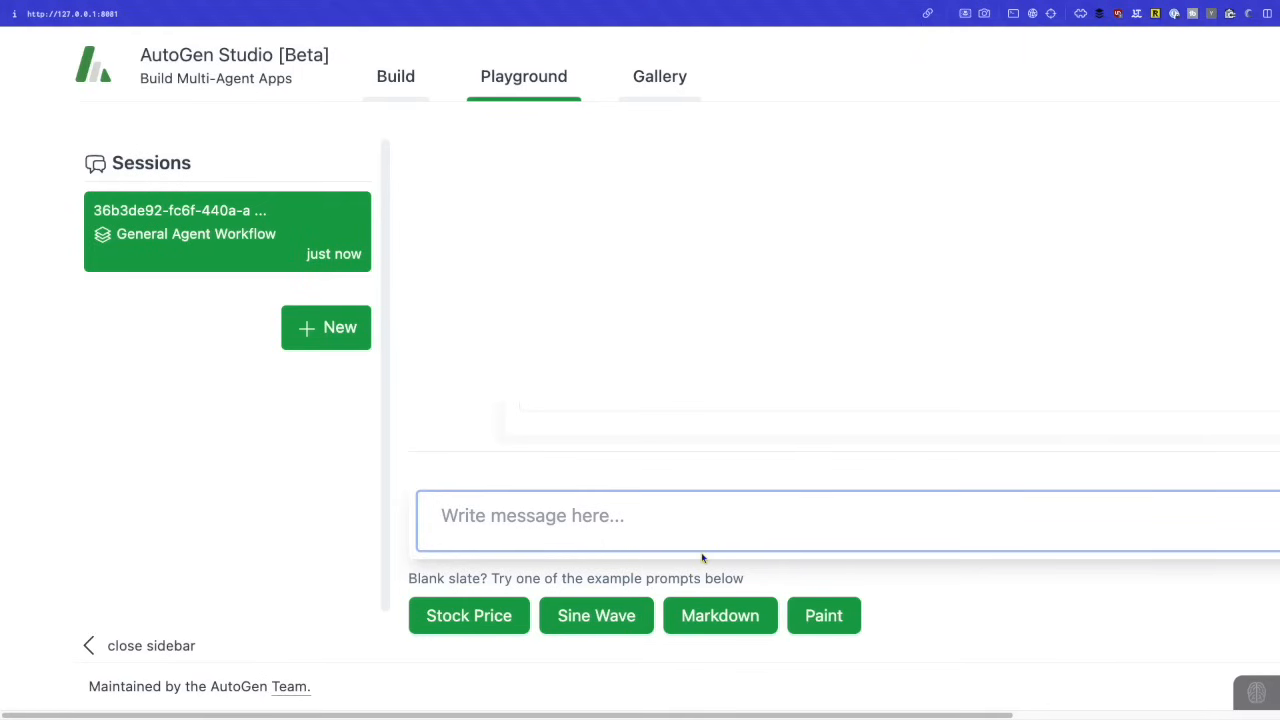
{"action": "left_click", "coordinate": [596, 615]}
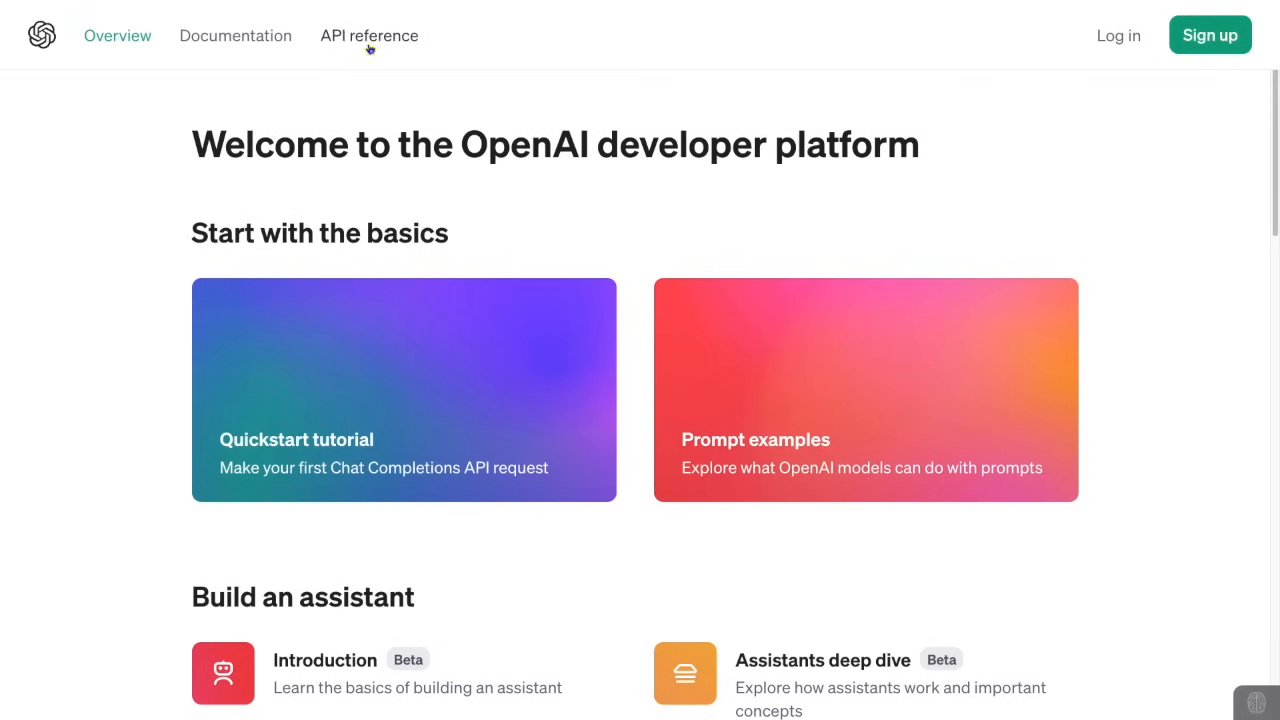
Look through the Create chat completion section of the OpenAI API reference.
{"action": "left_click", "coordinate": [369, 35]}
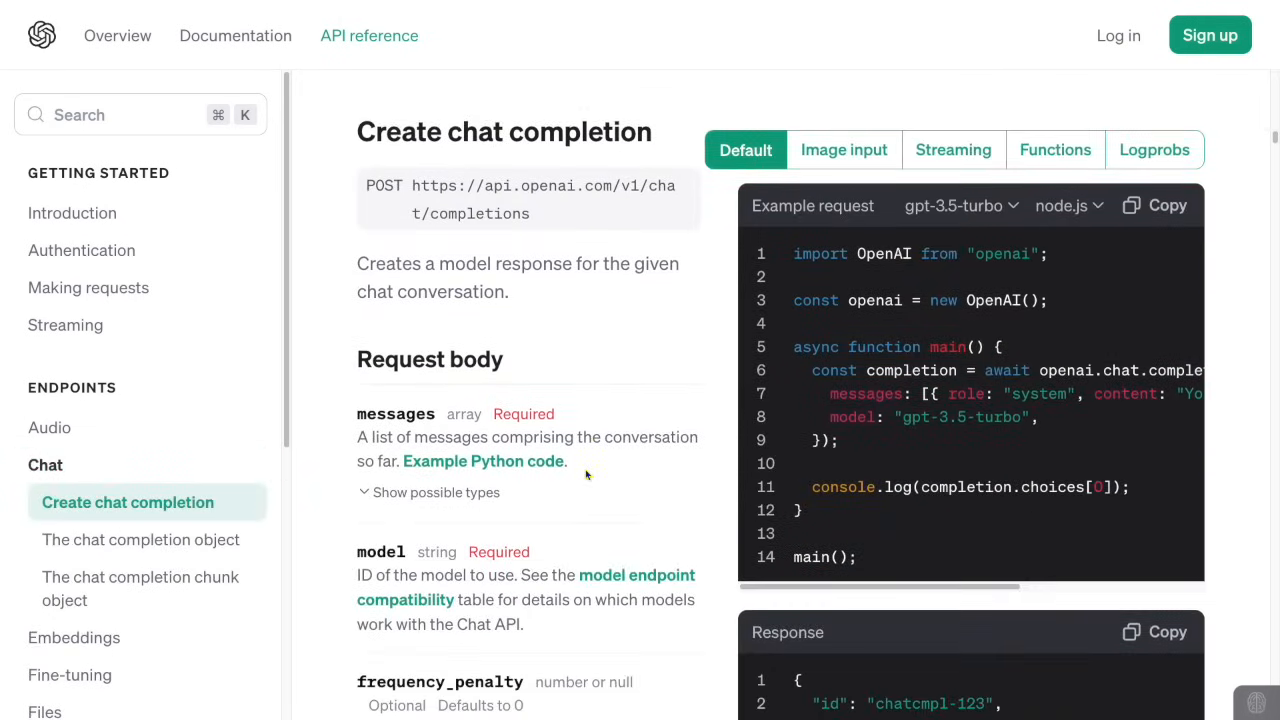
{"action": "scroll", "scroll_direction": "down", "scroll_amount": 3}
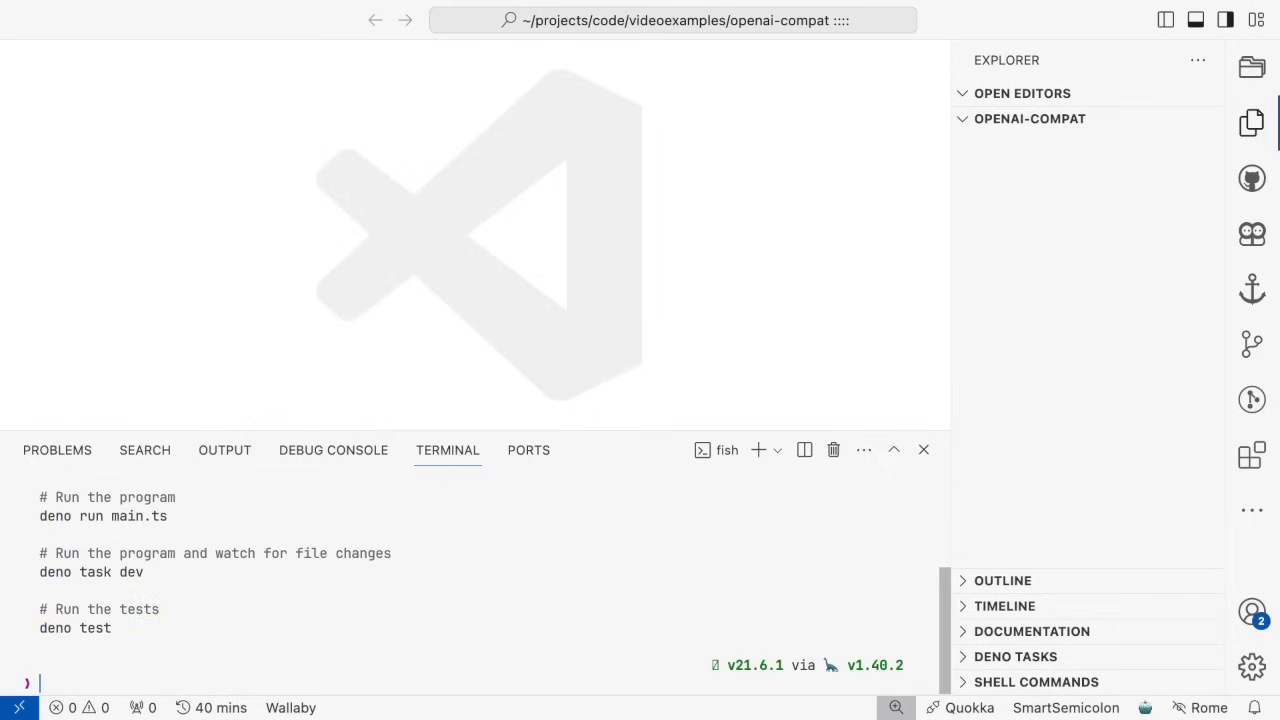
Put the chat completion example in main.ts and change its import to npm:openai.
{"action": "left_click", "coordinate": [1030, 118]}
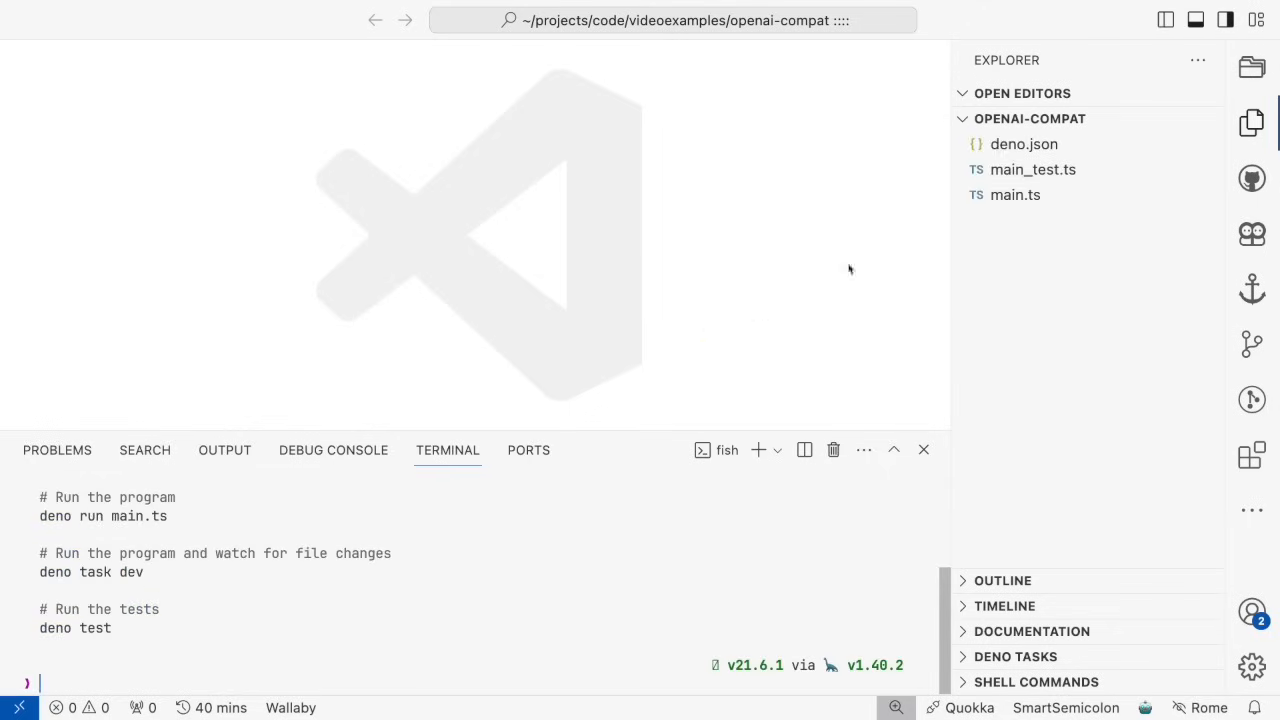
{"action": "left_click", "coordinate": [1015, 194]}
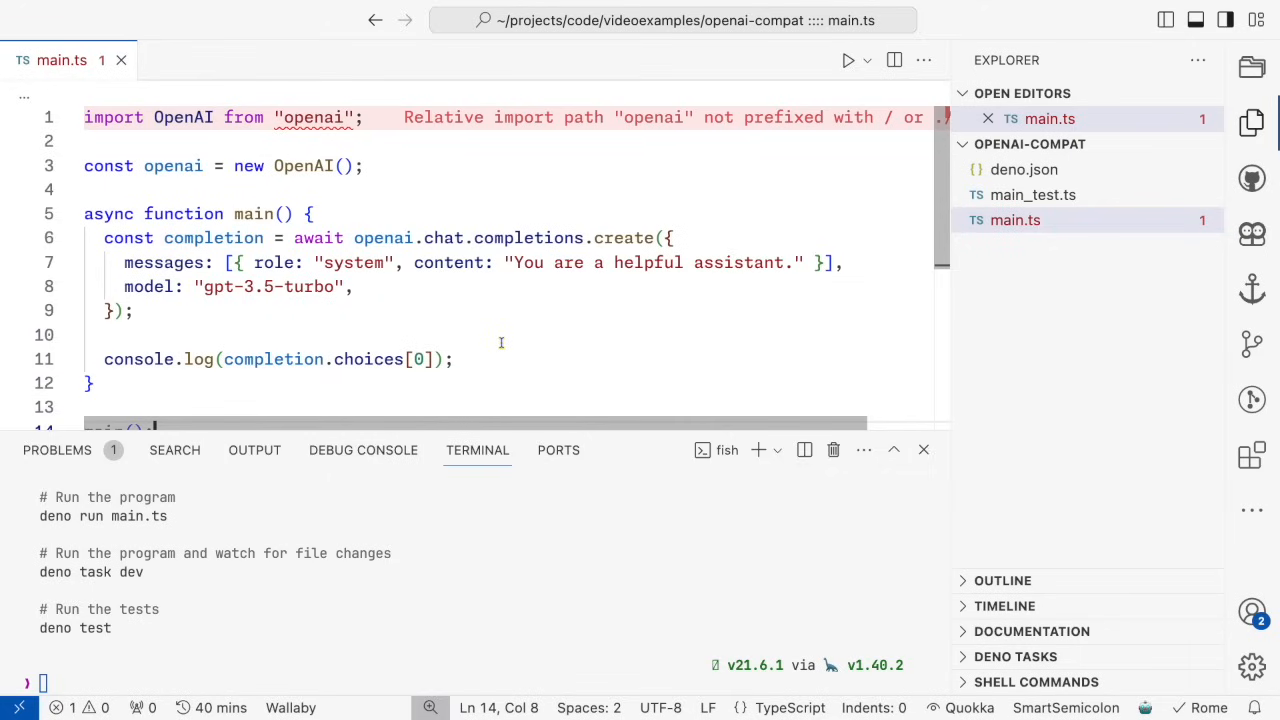
{"action": "mouse_move", "coordinate": [312, 117]}
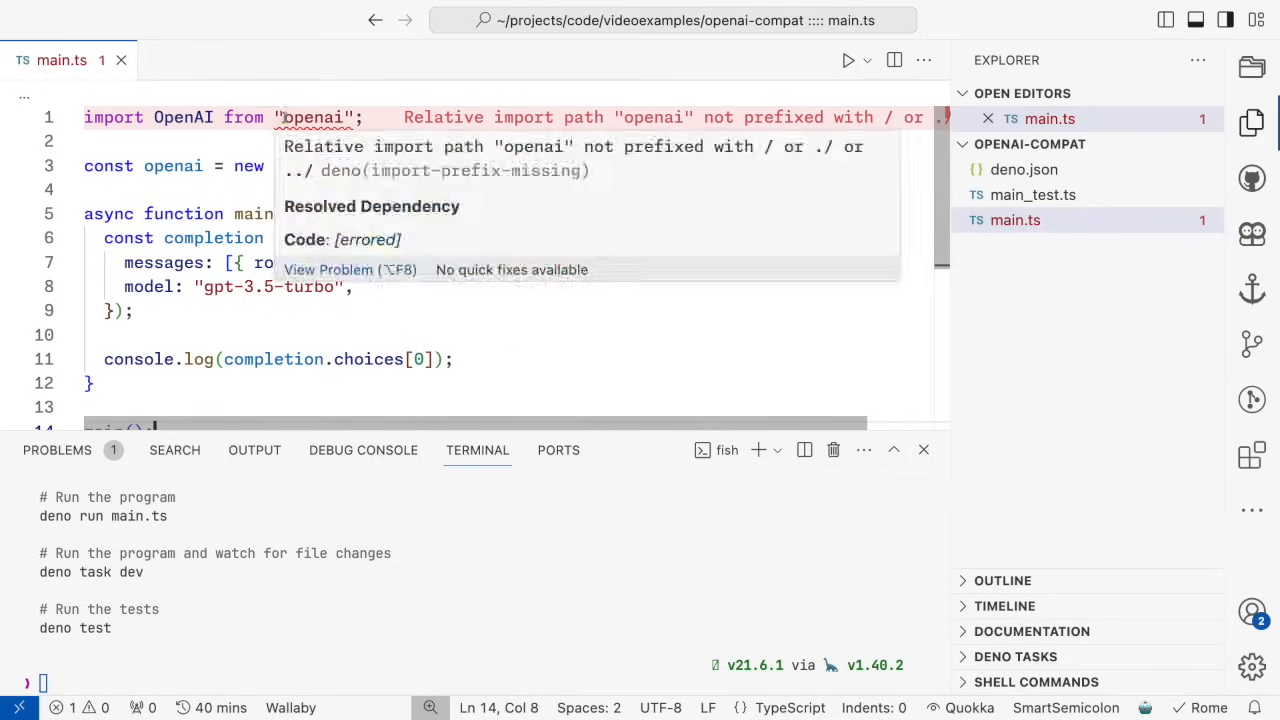
{"action": "type", "text": "npm:"}
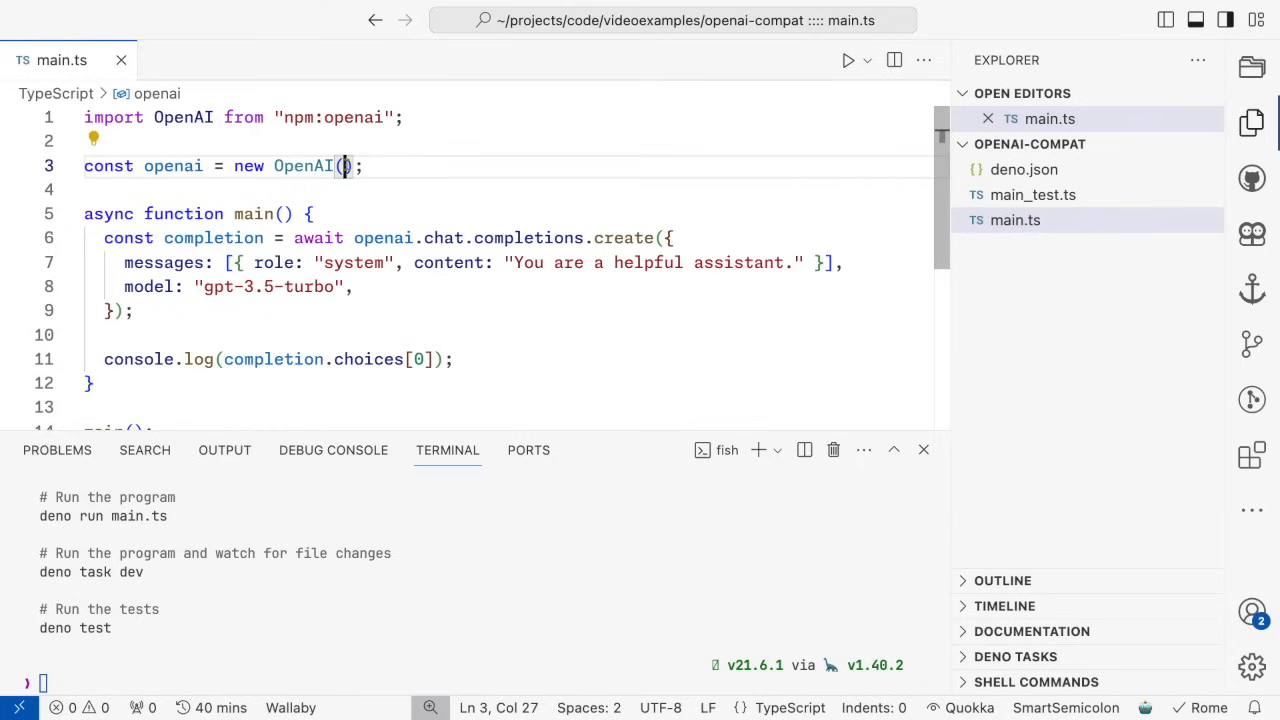
{"action": "type", "text": "apiKey: 'ollama',"}
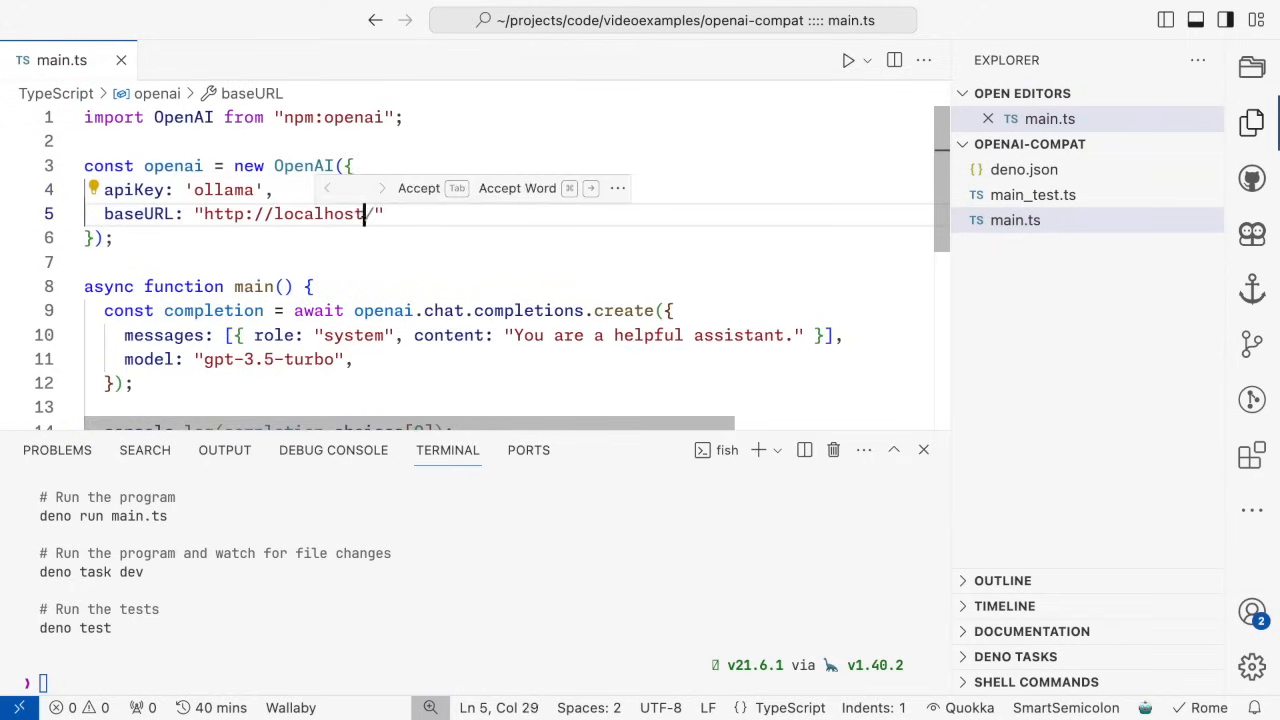
{"action": "type", "text": ":11434/v1"}
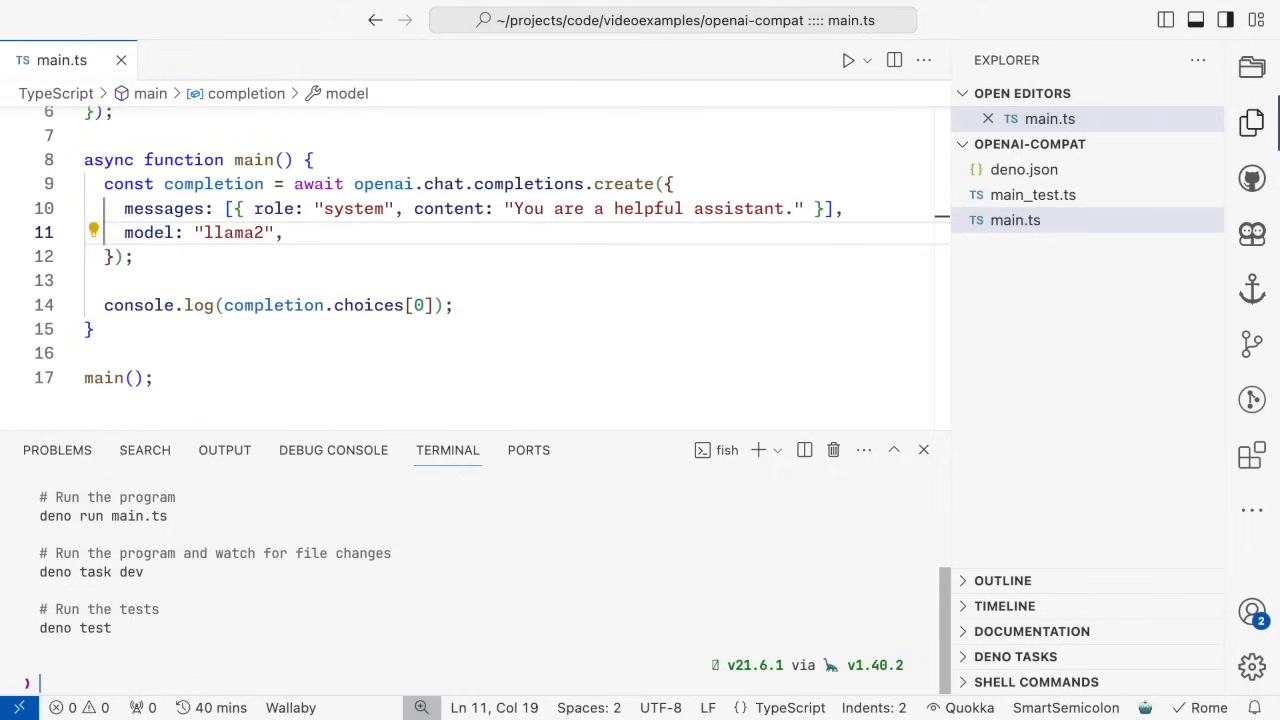
{"action": "type", "text": "deno run --allow-net main.ts"}
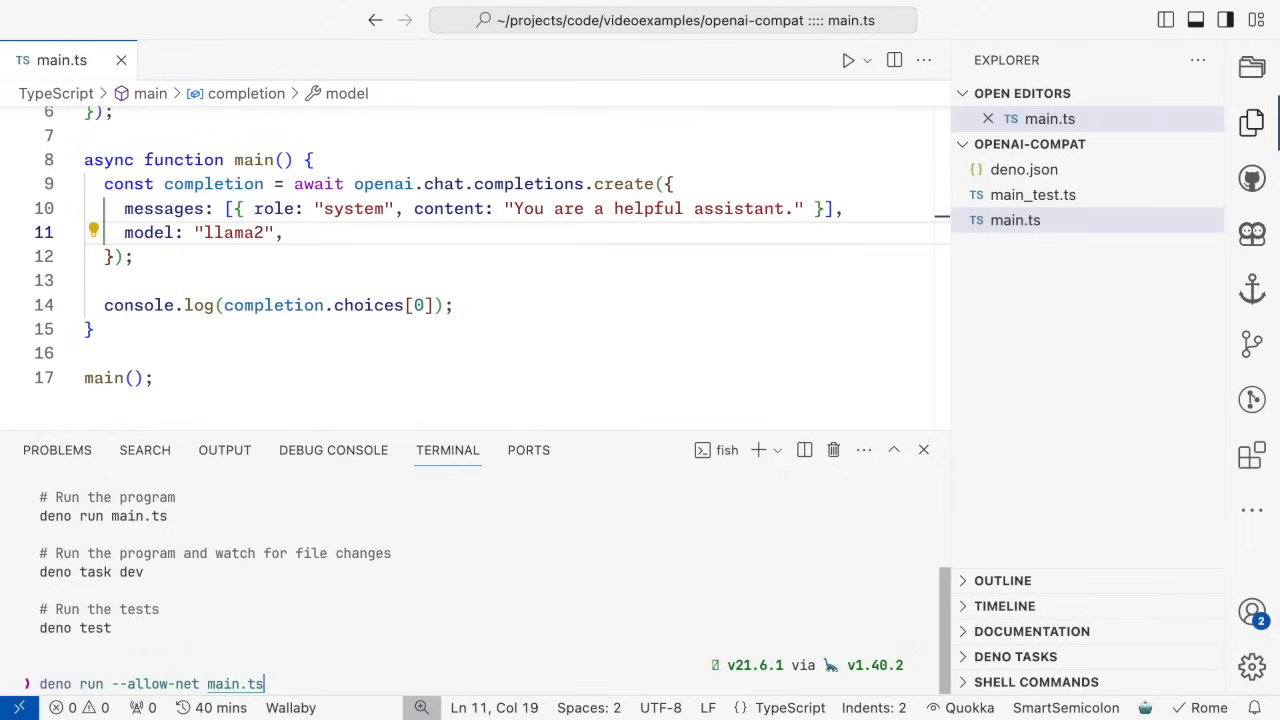